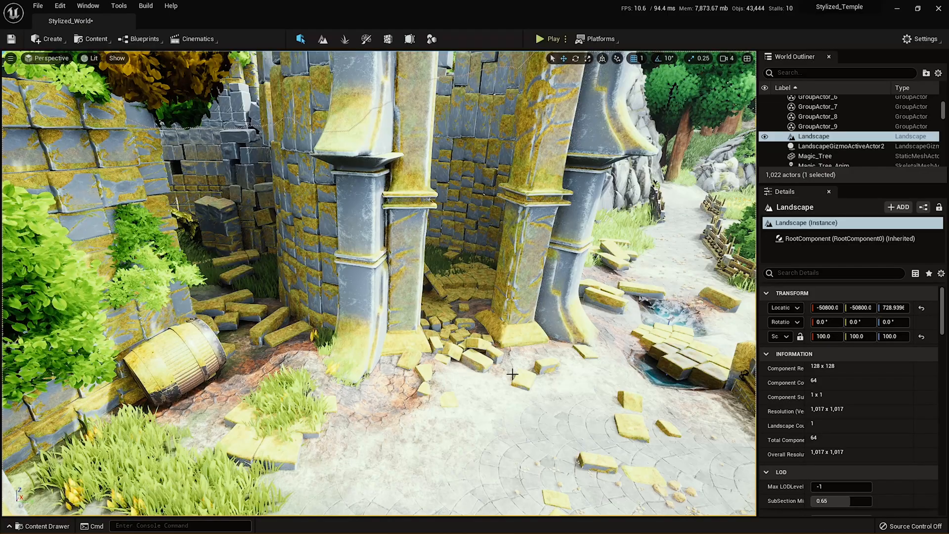
Select the broken Tower_Destroyed actor so its mesh and materials show in Details
right_click(511, 374)
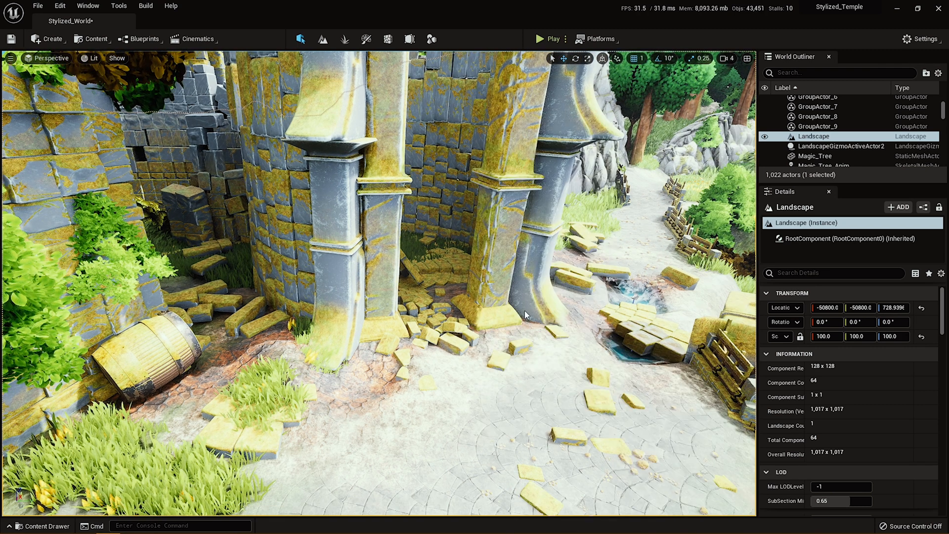
left_click(550, 38)
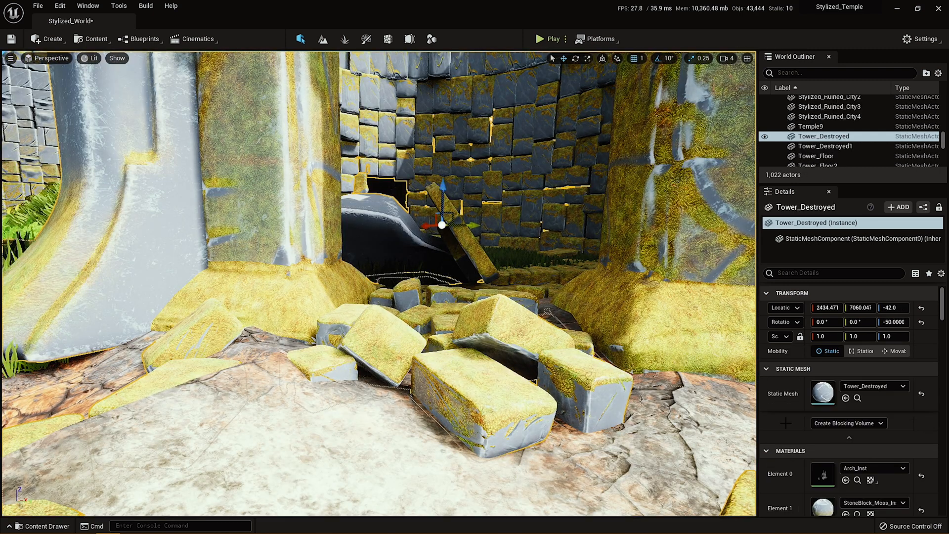
scroll("down", 3)
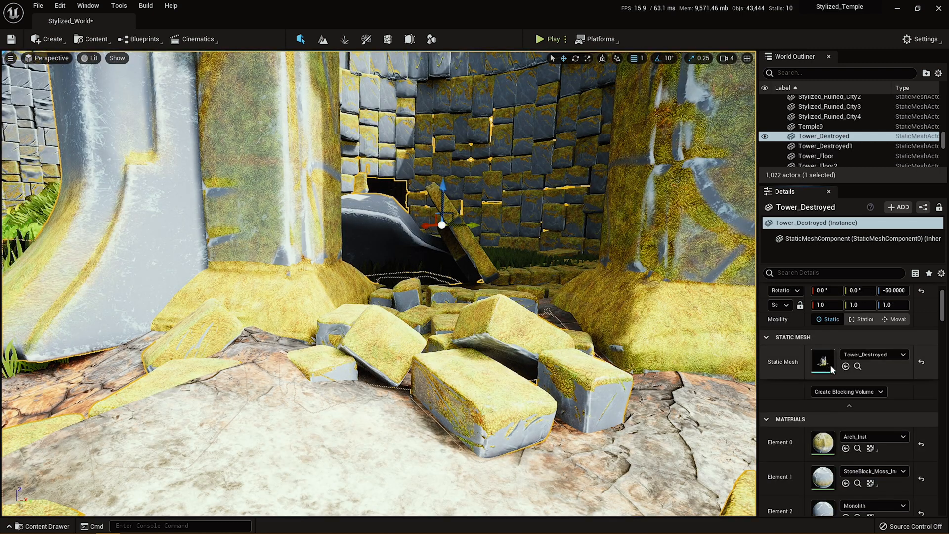
Open Tower_Destroyed in the Static Mesh Editor and review its UCX_Tower_Destroyed complex collision
double_click(821, 362)
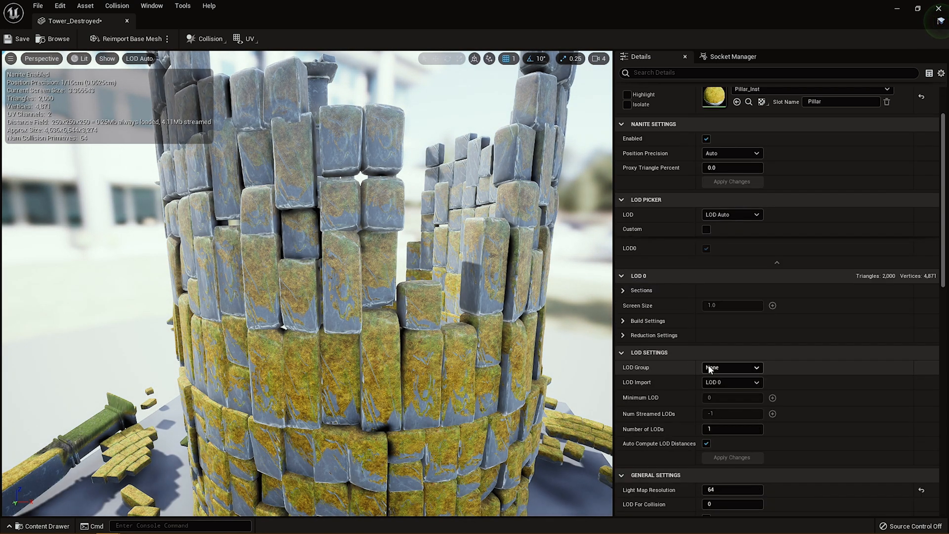
scroll("down", 3)
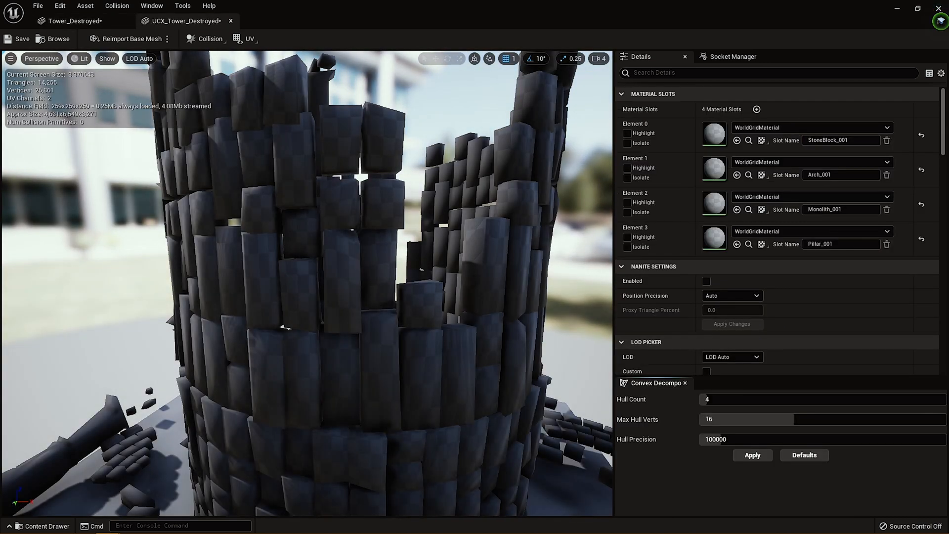
left_click(73, 20)
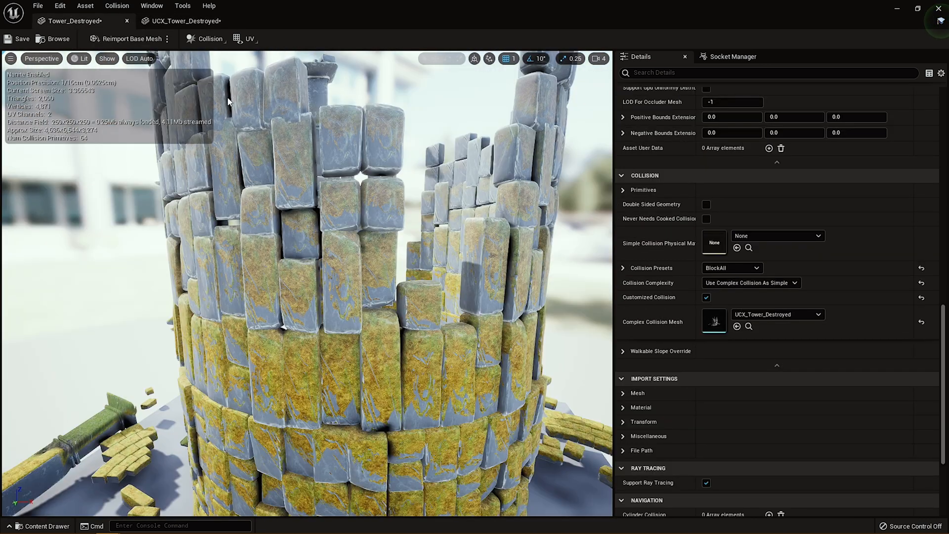
left_click(107, 58)
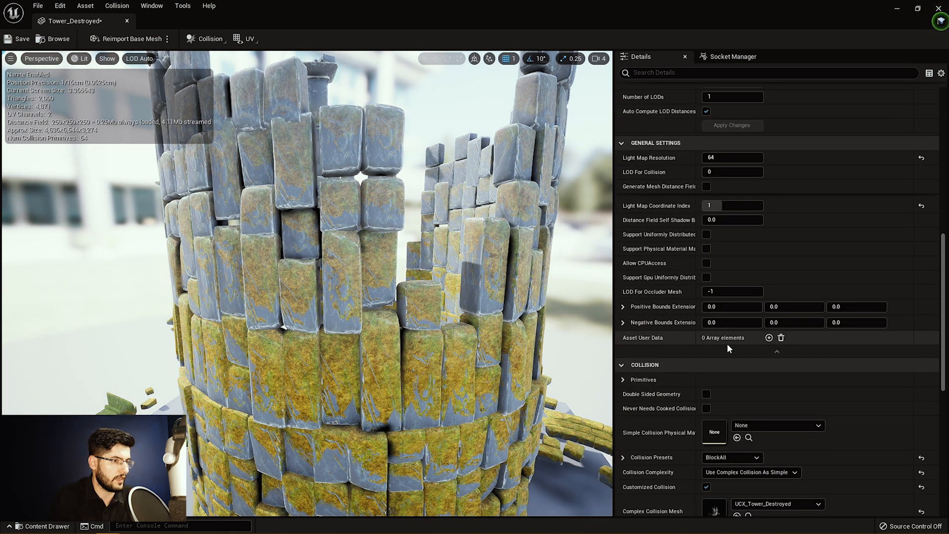
scroll("down", 3)
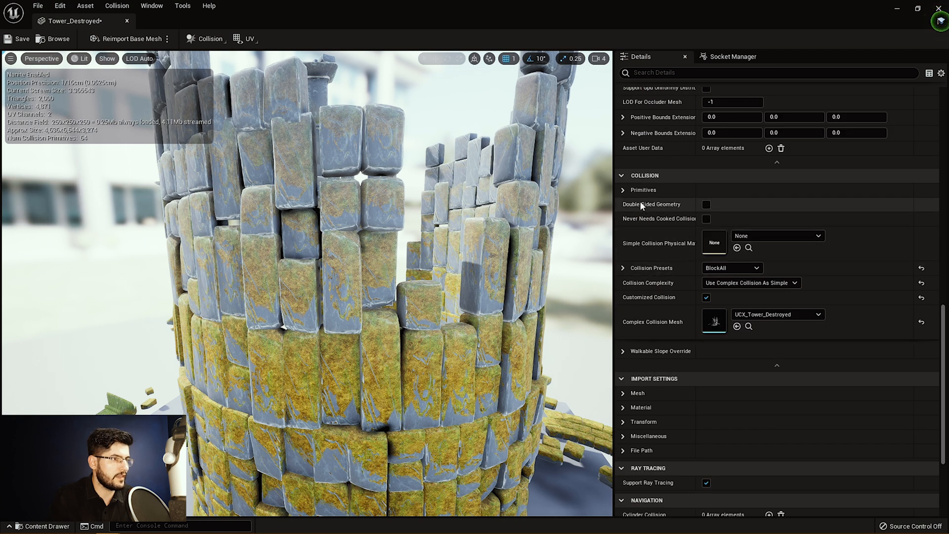
mouse_move(750, 283)
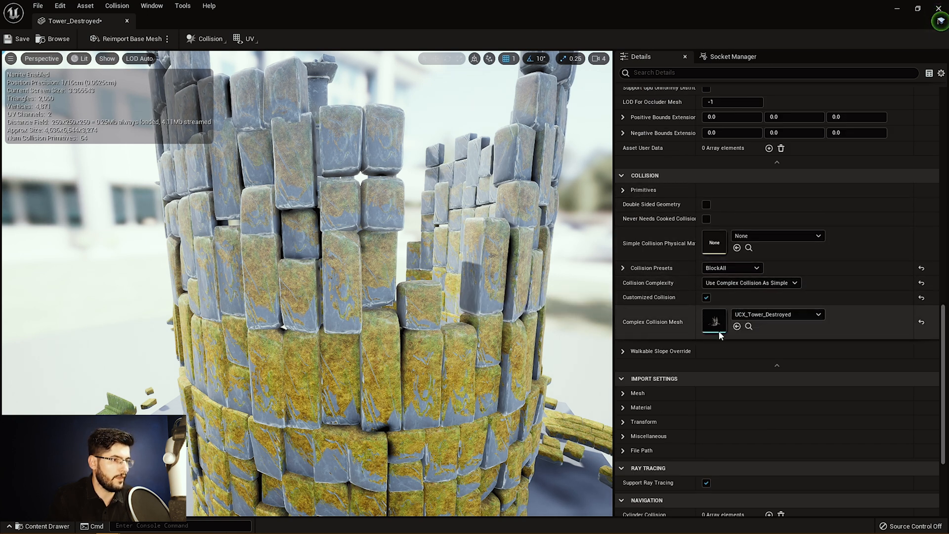
mouse_move(714, 321)
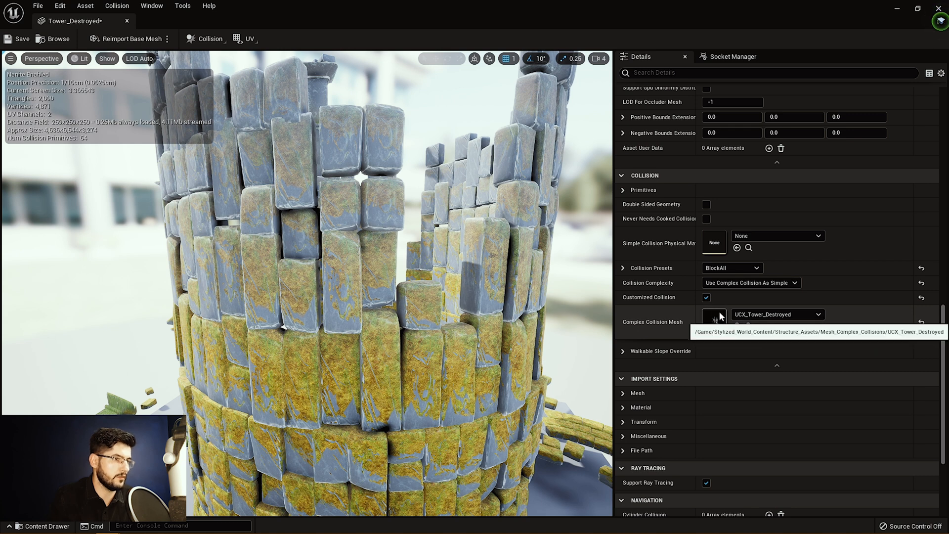
left_click(714, 322)
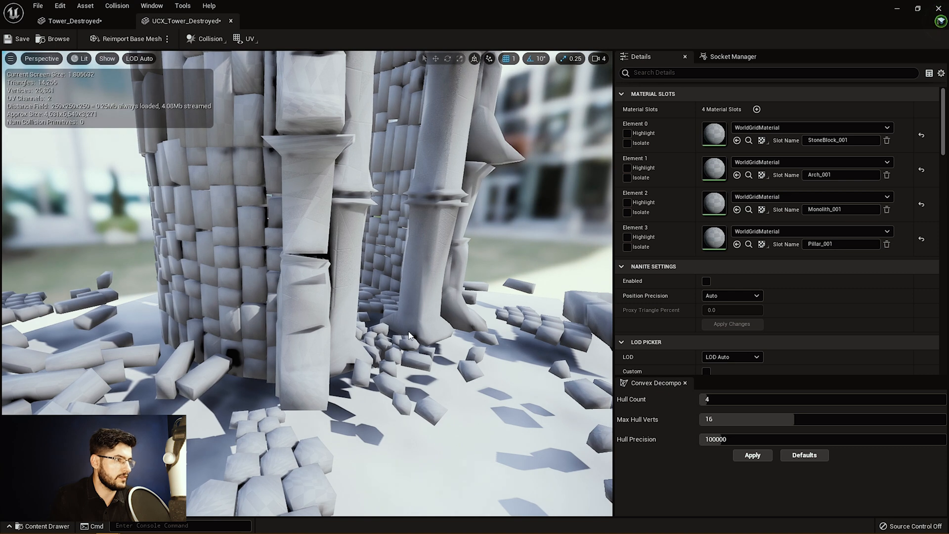
left_click_drag(409, 336, 382, 293)
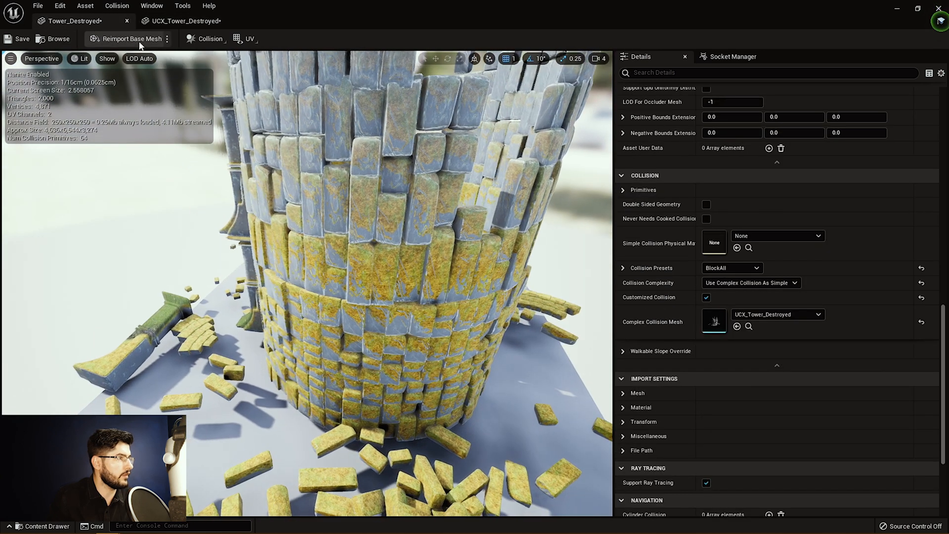
Show the tower's Complex Collision wireframe and set Collision Complexity to Project Default
left_click(107, 59)
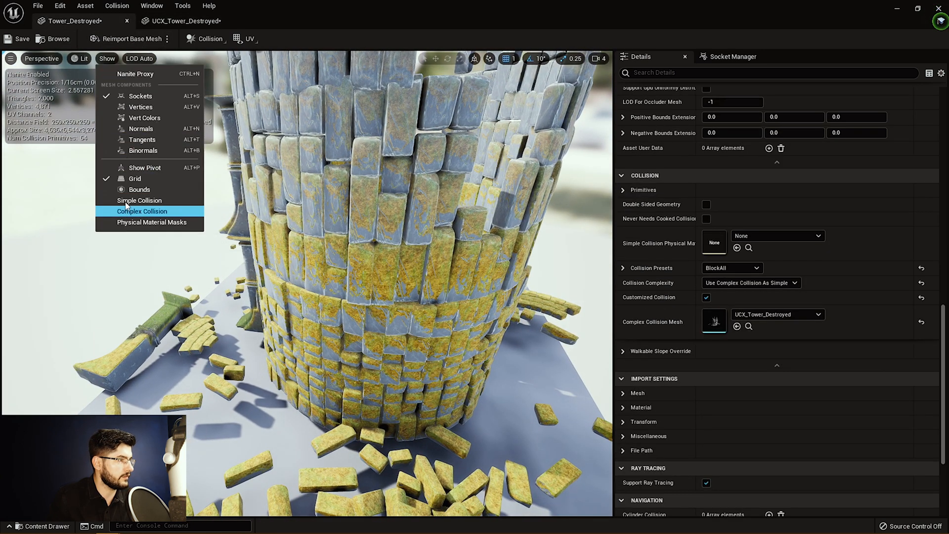
left_click(142, 211)
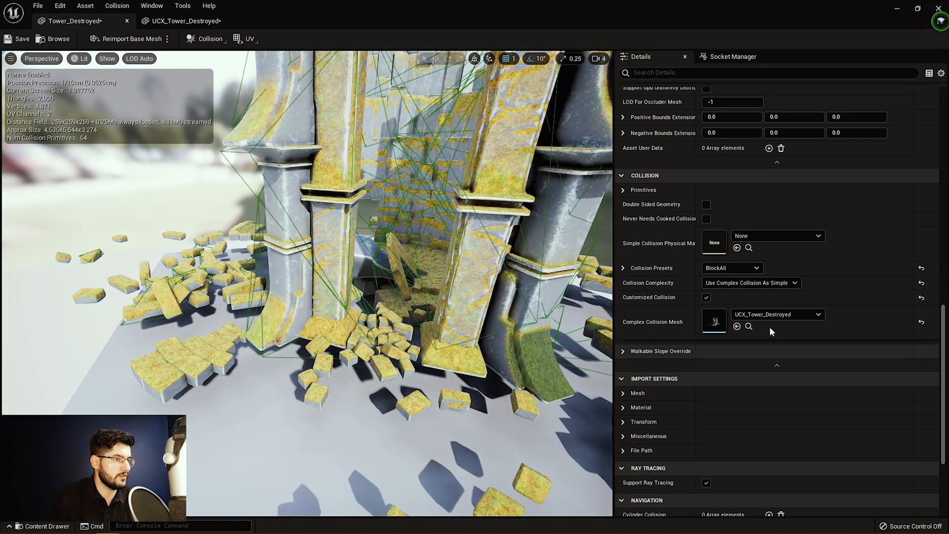
left_click(750, 282)
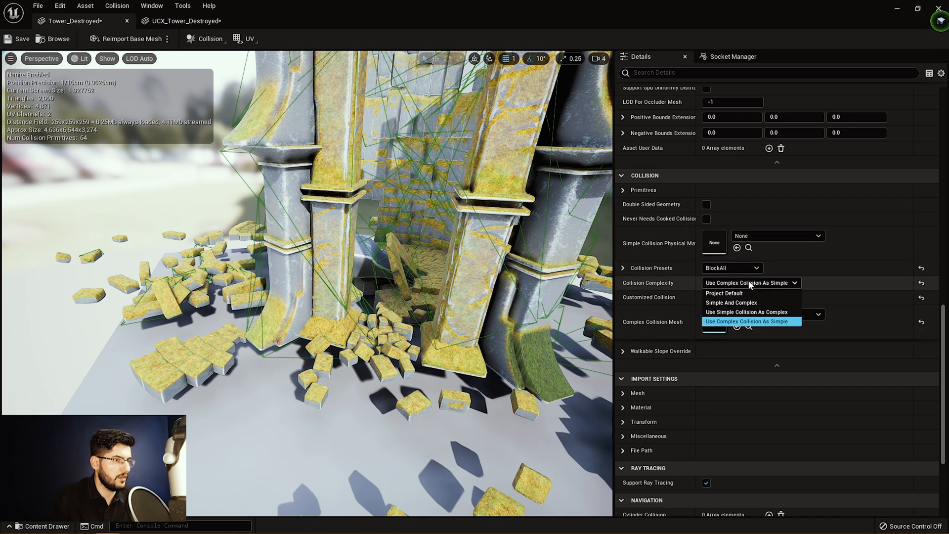
mouse_move(724, 293)
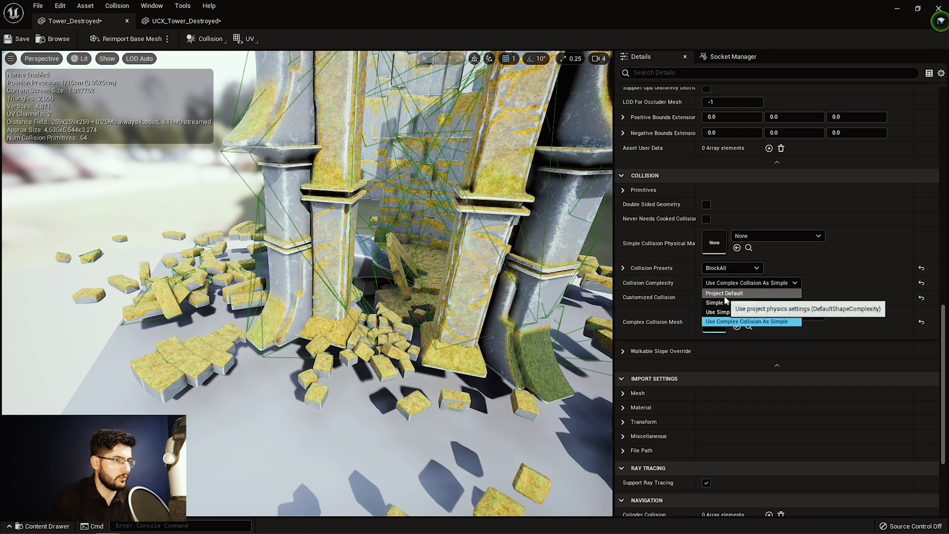
left_click(724, 293)
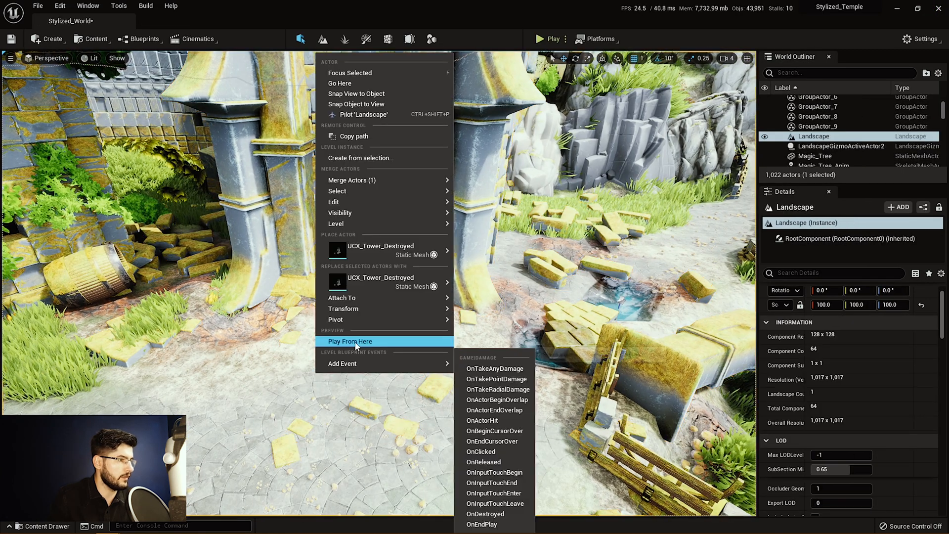
Play the level from the tower spot with the mannequin, then stop the session
left_click(350, 341)
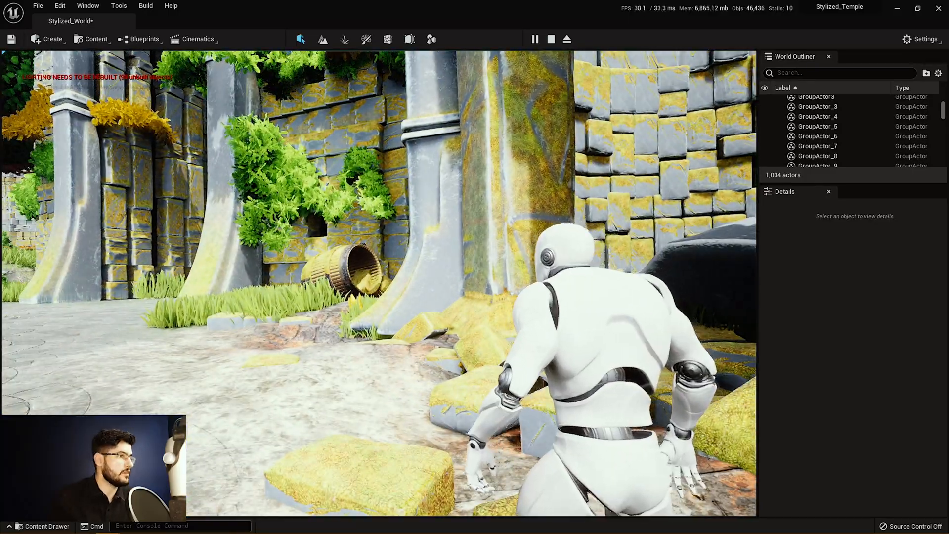
left_click(814, 136)
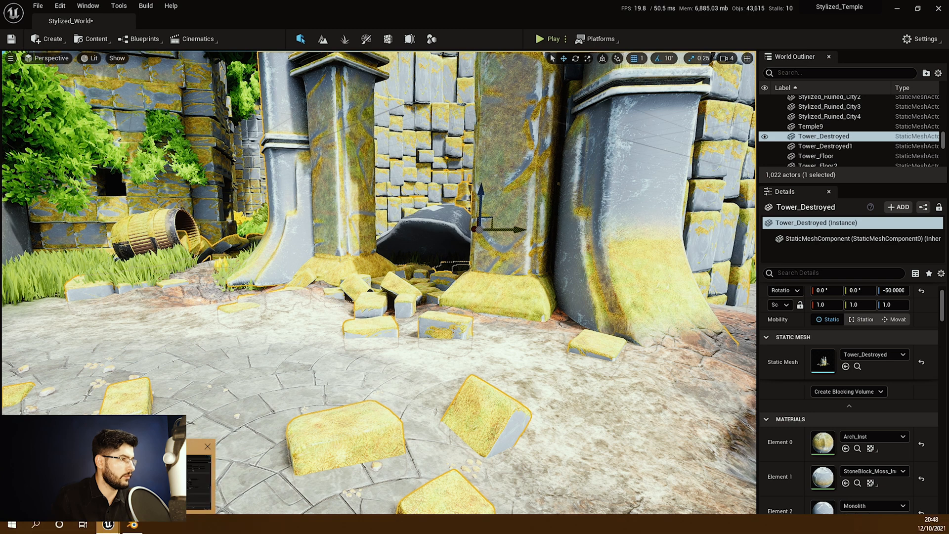
Set Tower_Destroyed's Collision Complexity to Use Complex Collision As Simple
double_click(822, 360)
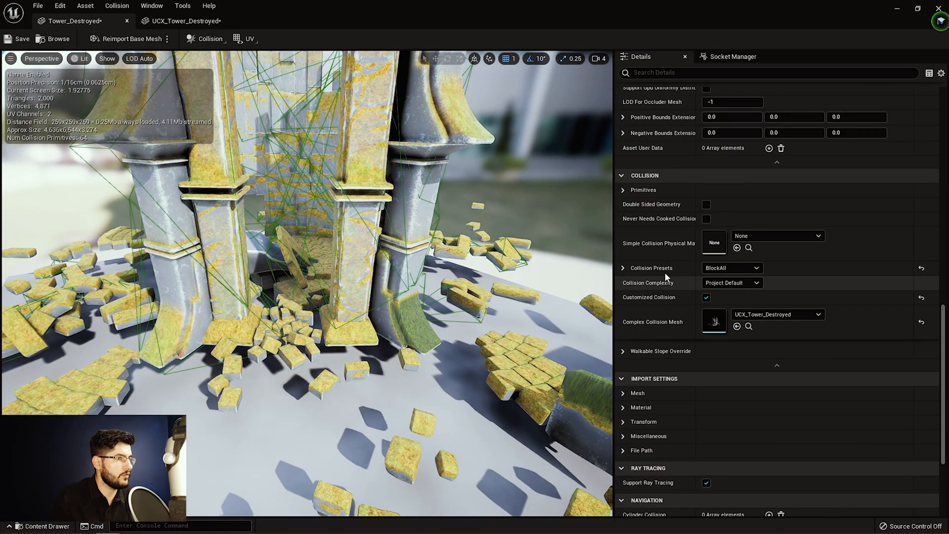
left_click(731, 283)
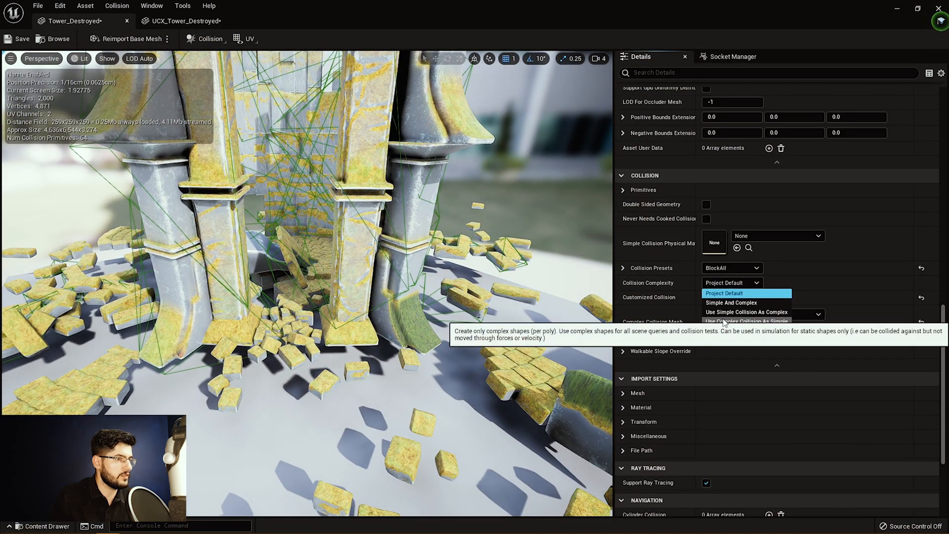
left_click(746, 321)
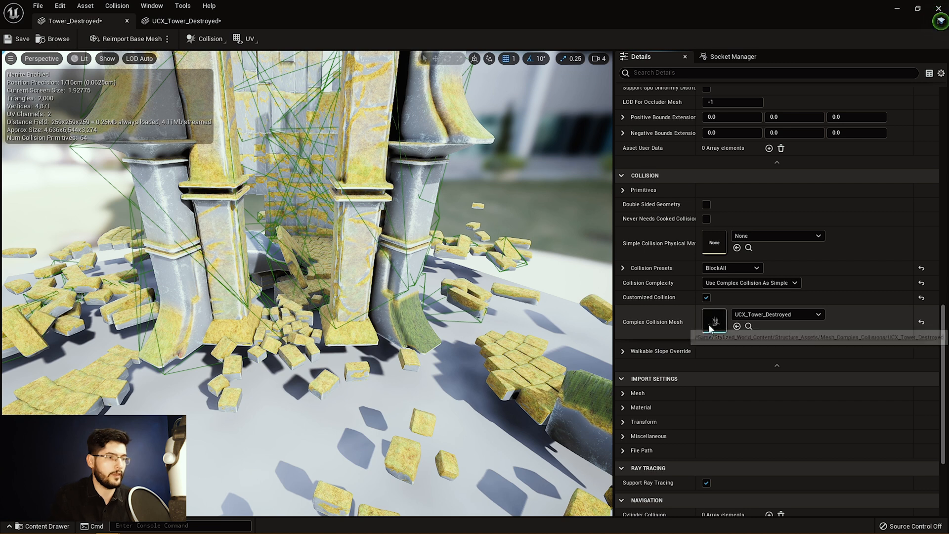
mouse_move(719, 313)
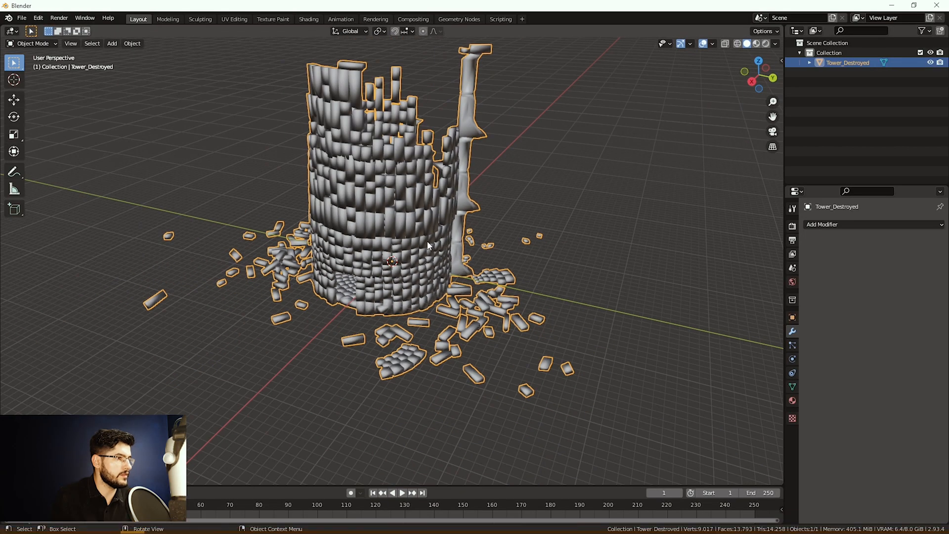
left_click_drag(424, 242, 387, 212)
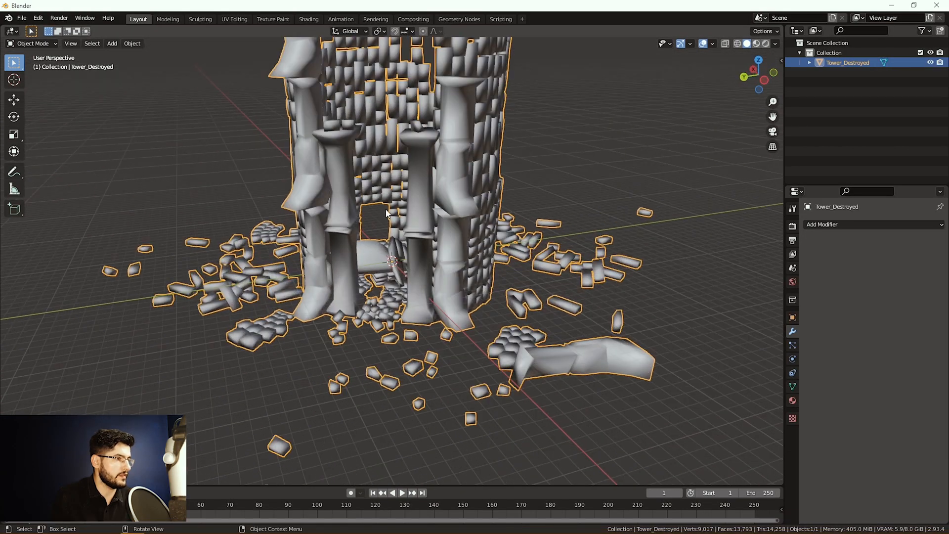
left_click_drag(388, 211, 439, 248)
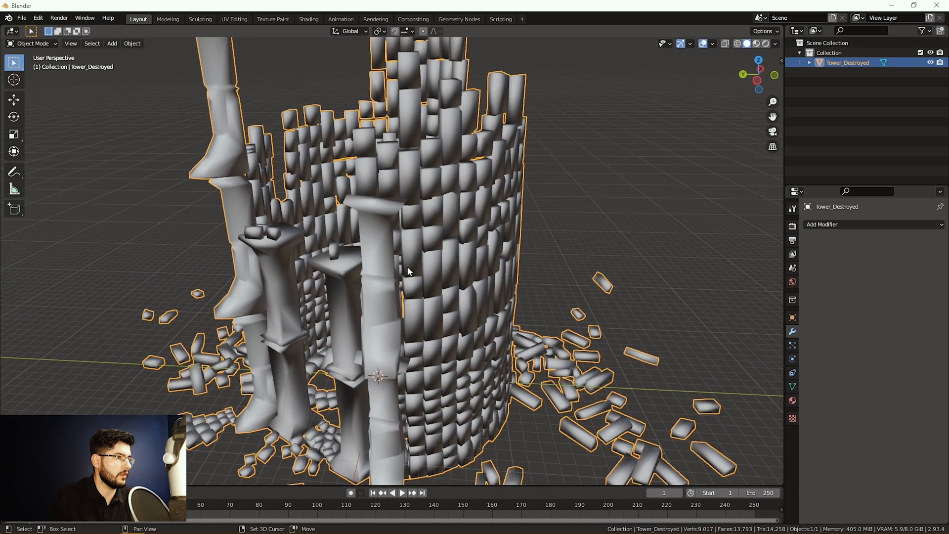
left_click_drag(412, 273, 436, 233)
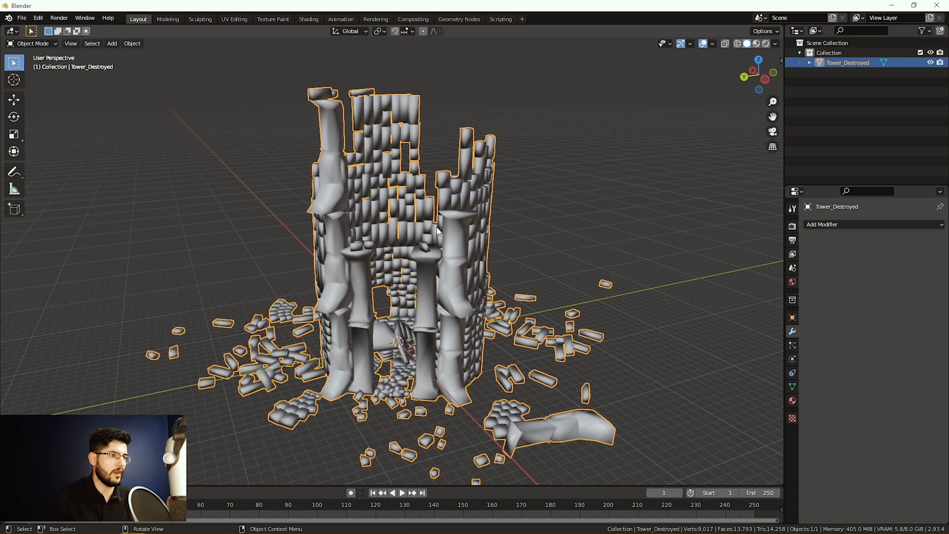
mouse_move(475, 330)
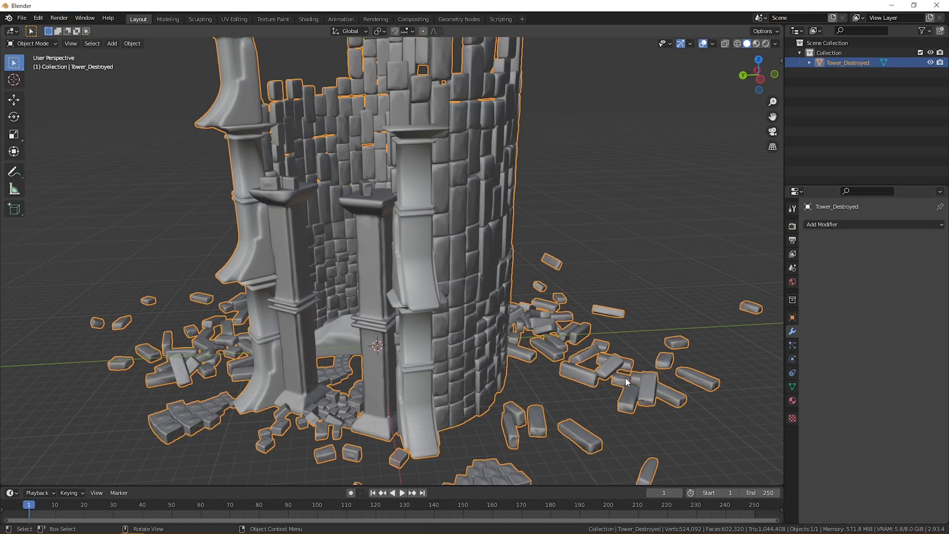
mouse_move(560, 278)
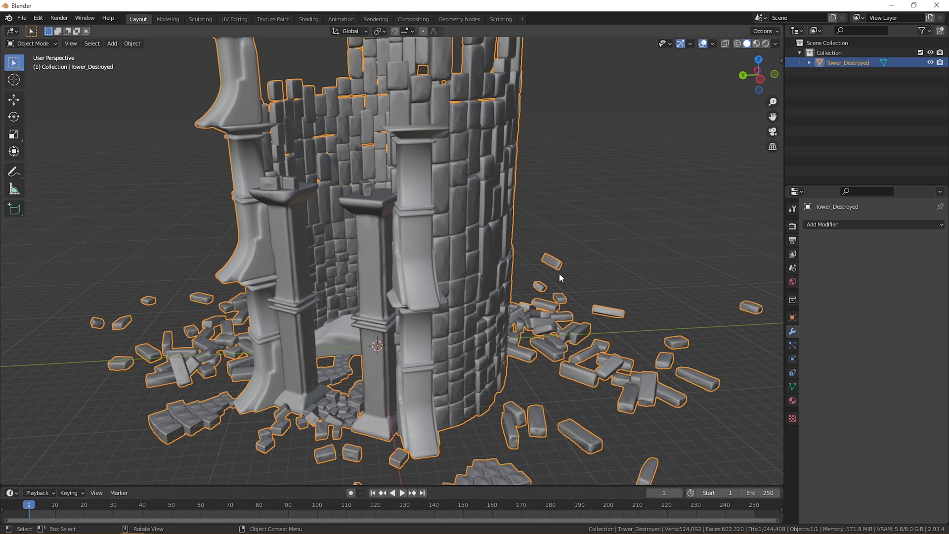
Inspect the high-poly Tower_Destroyed from all sides and bring up its Modifier Properties
left_click_drag(560, 278, 342, 187)
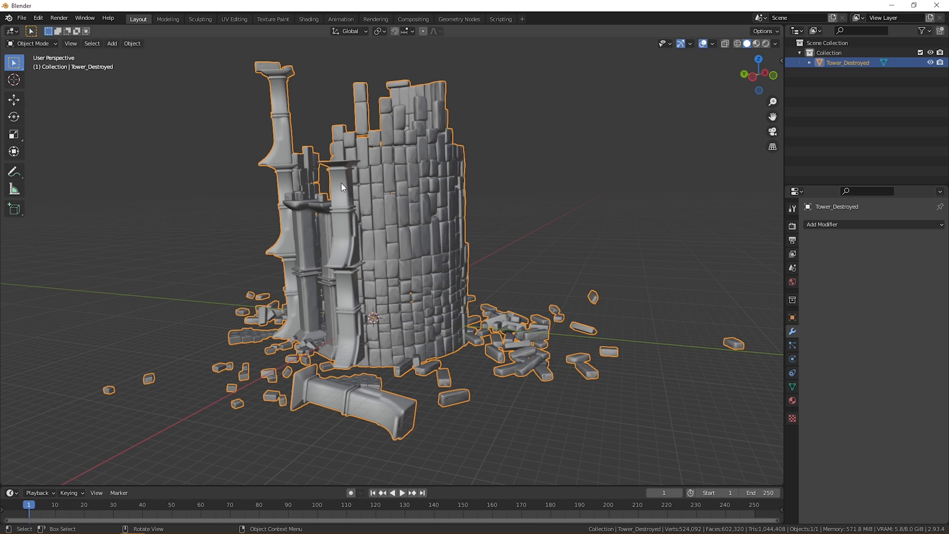
left_click_drag(342, 186, 383, 234)
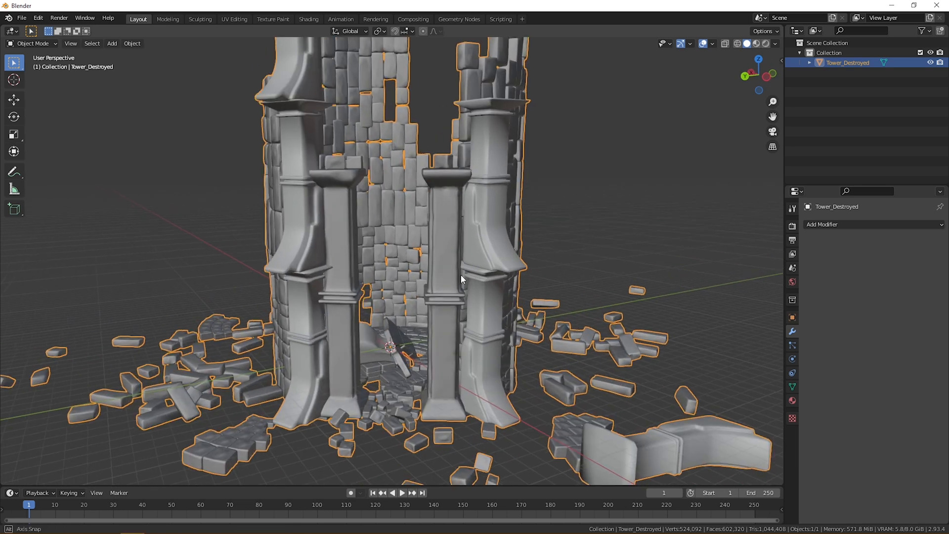
left_click_drag(460, 279, 451, 273)
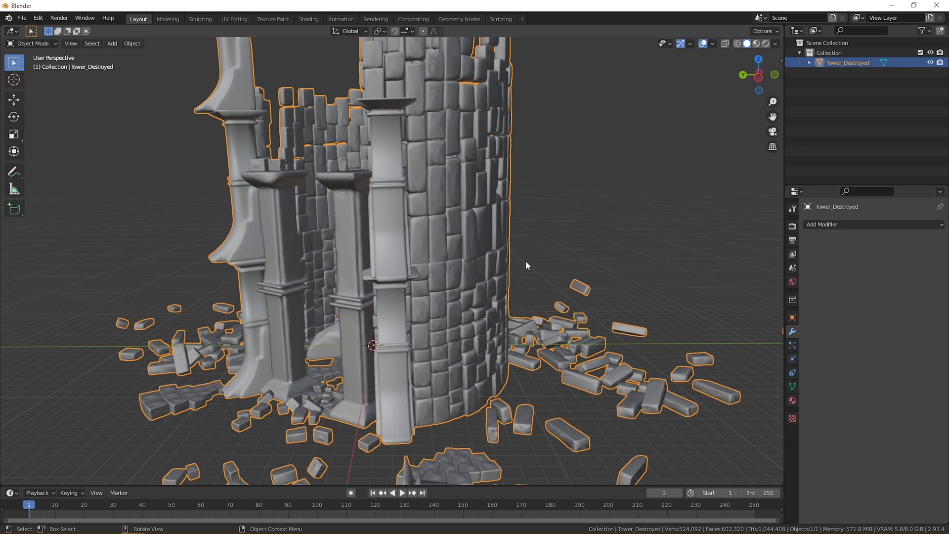
mouse_move(373, 275)
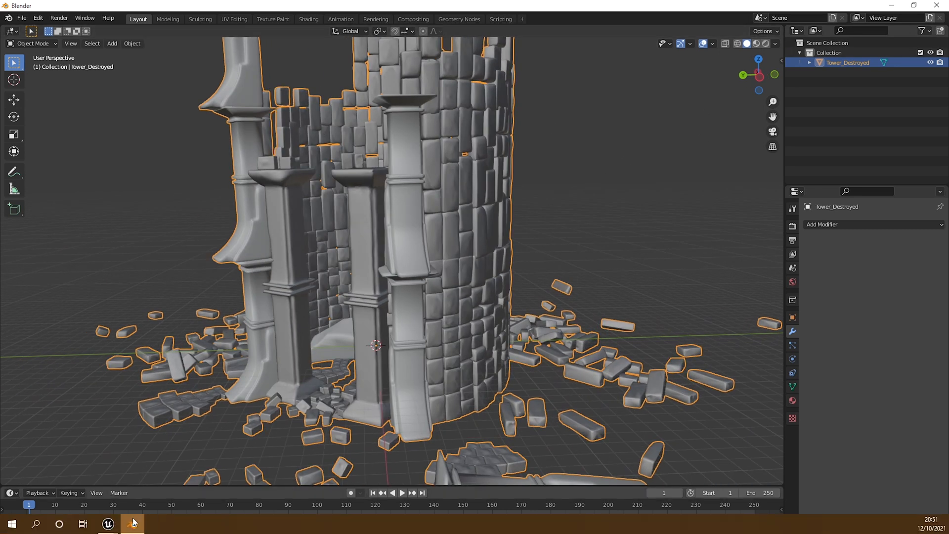
left_click(131, 524)
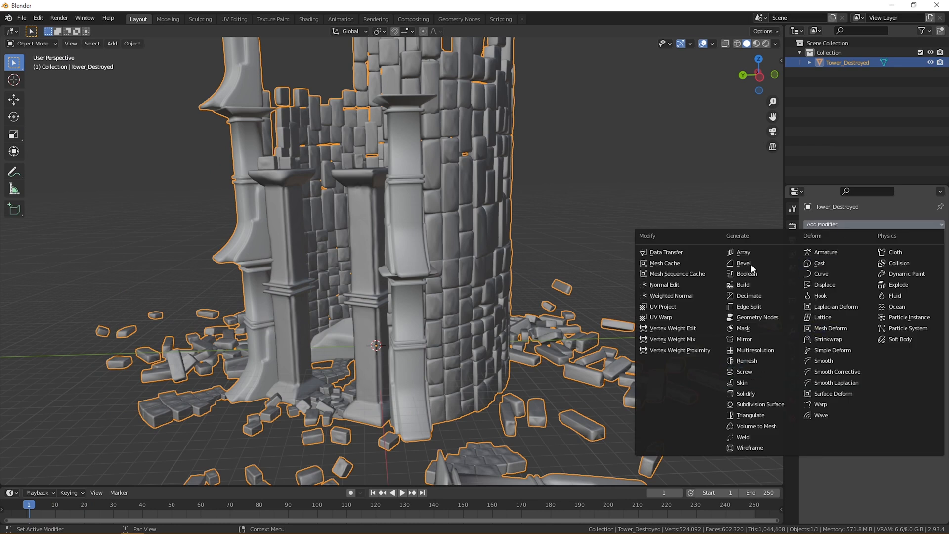
mouse_move(748, 296)
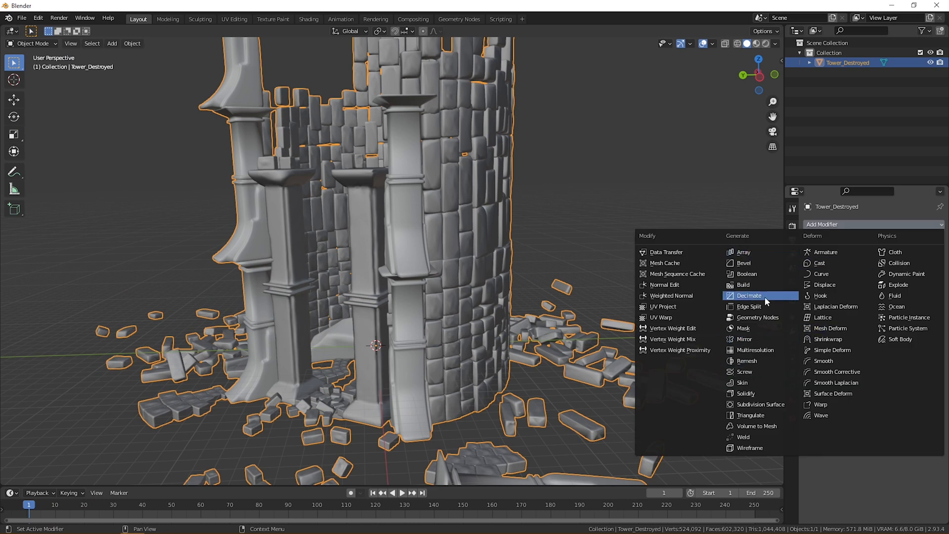
Apply a Decimate modifier at ratio 0.1, cutting the tower from 602,320 to about 100,774 faces
left_click(748, 296)
type("0.1")
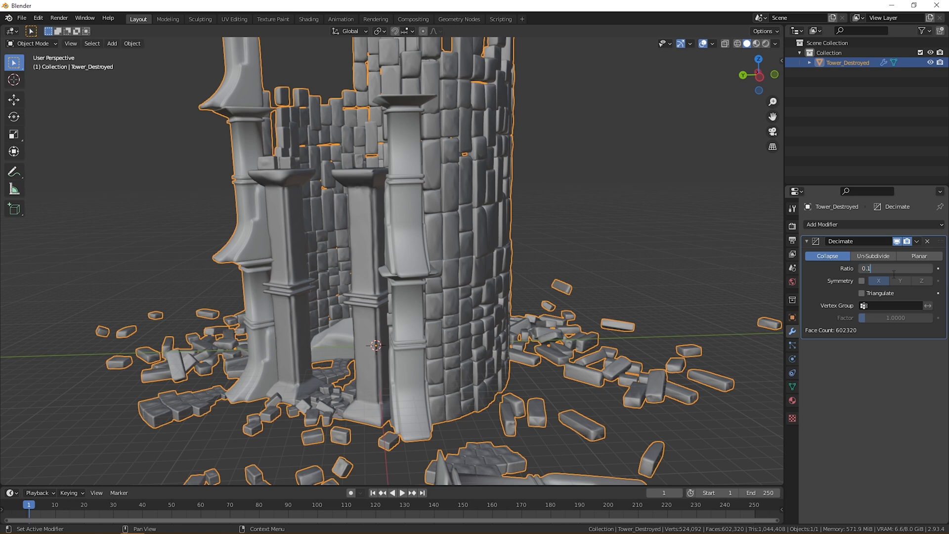
mouse_move(469, 296)
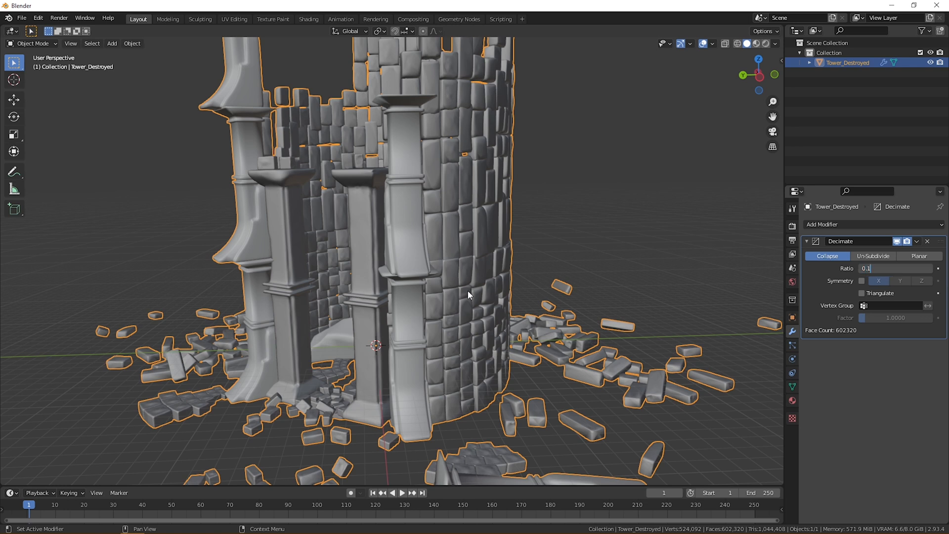
mouse_move(382, 200)
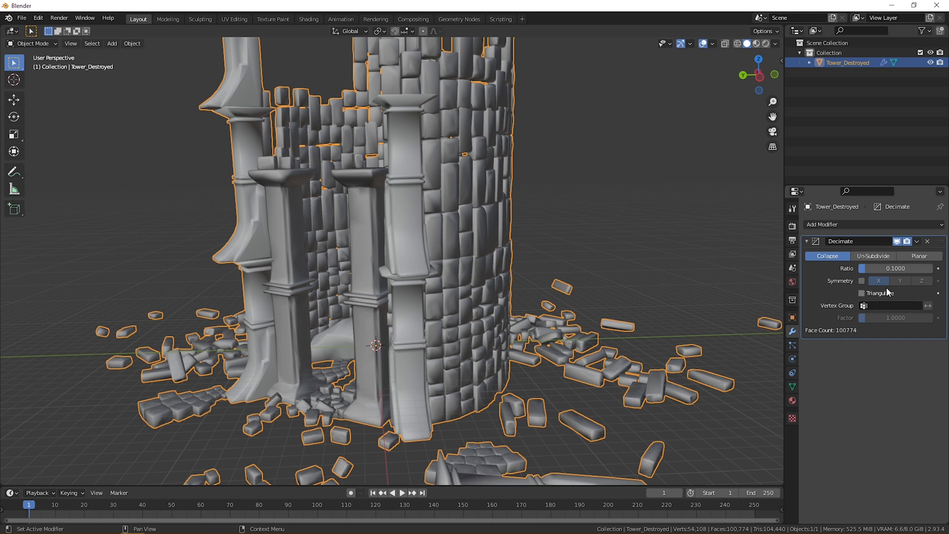
left_click(916, 241)
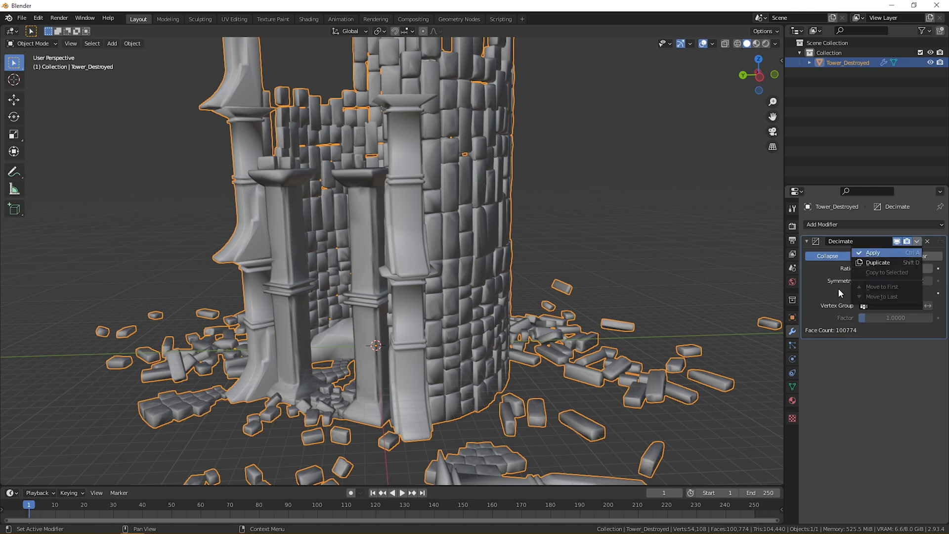
mouse_move(838, 290)
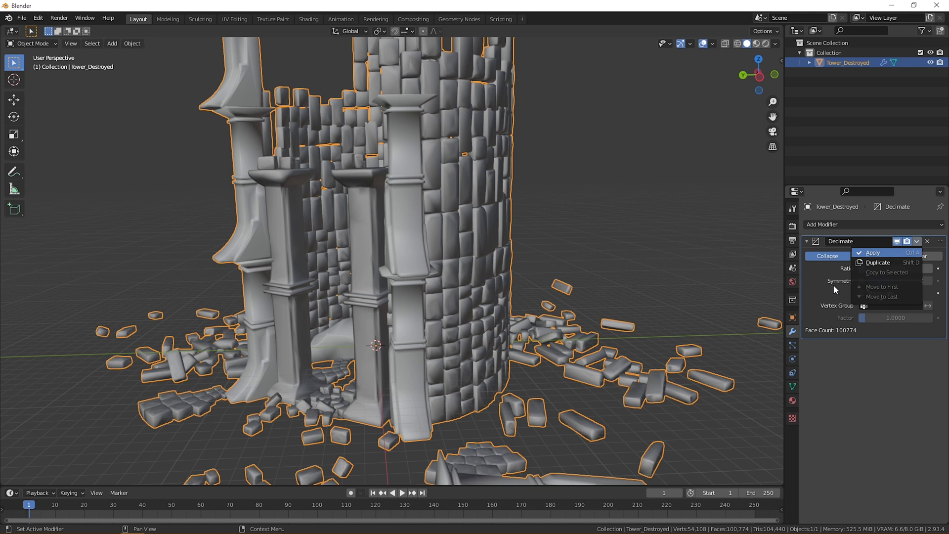
left_click(872, 253)
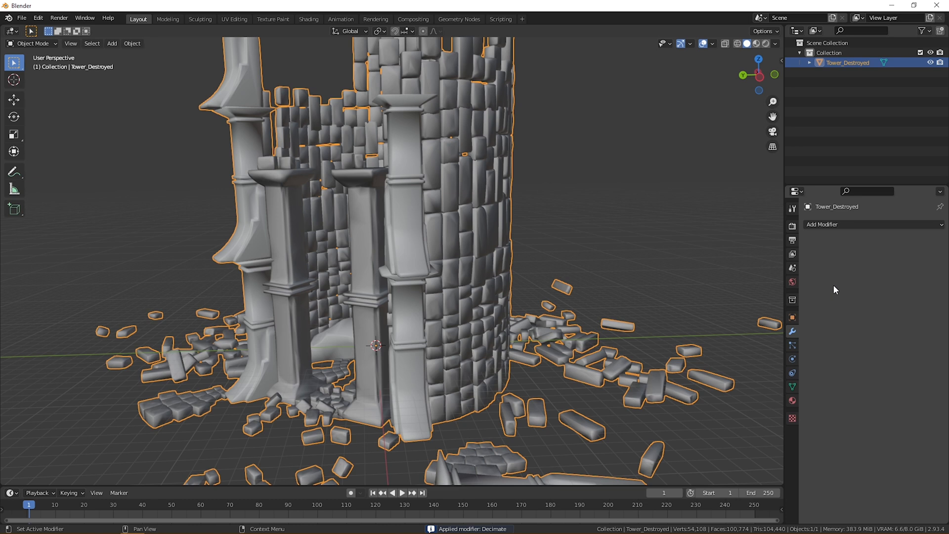
mouse_move(836, 272)
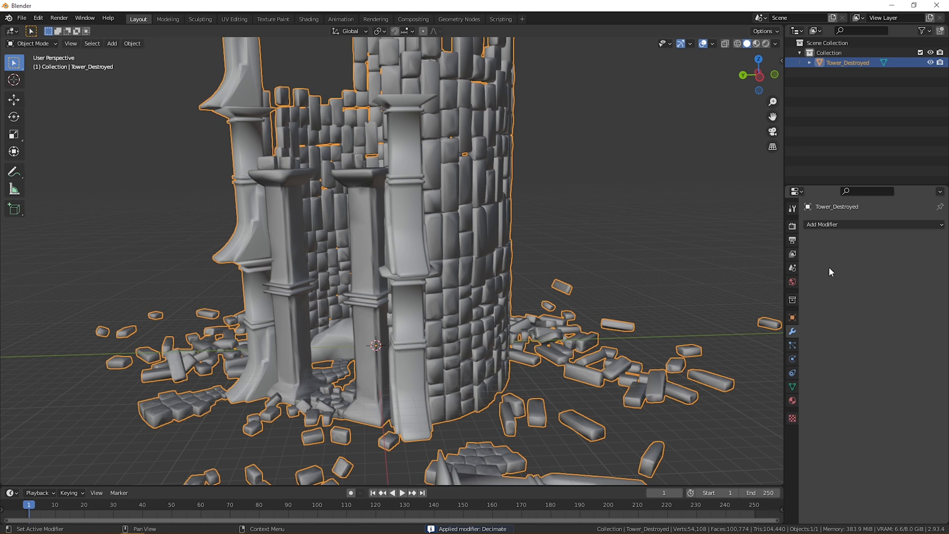
Add a second Decimate modifier and try ratios around 0.3 while checking the rubble at the base
left_click(824, 224)
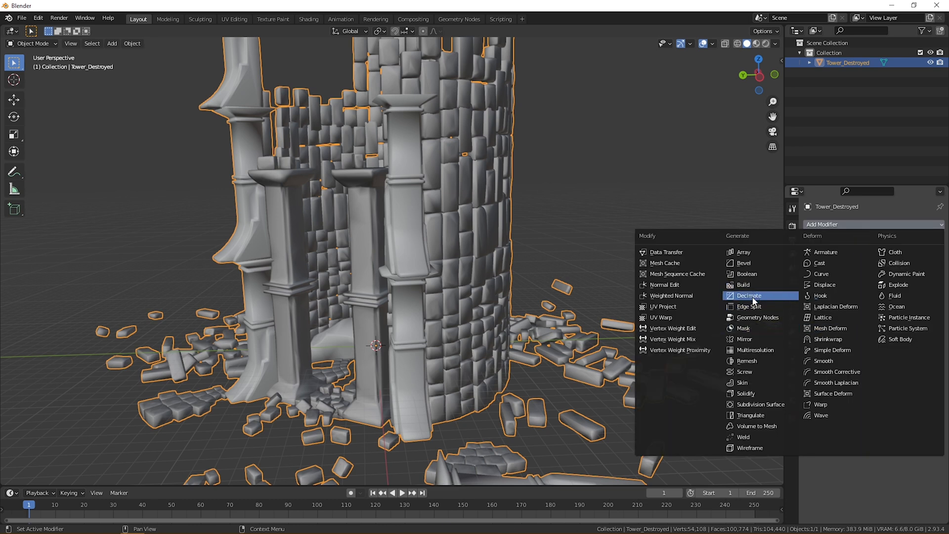
left_click(748, 296)
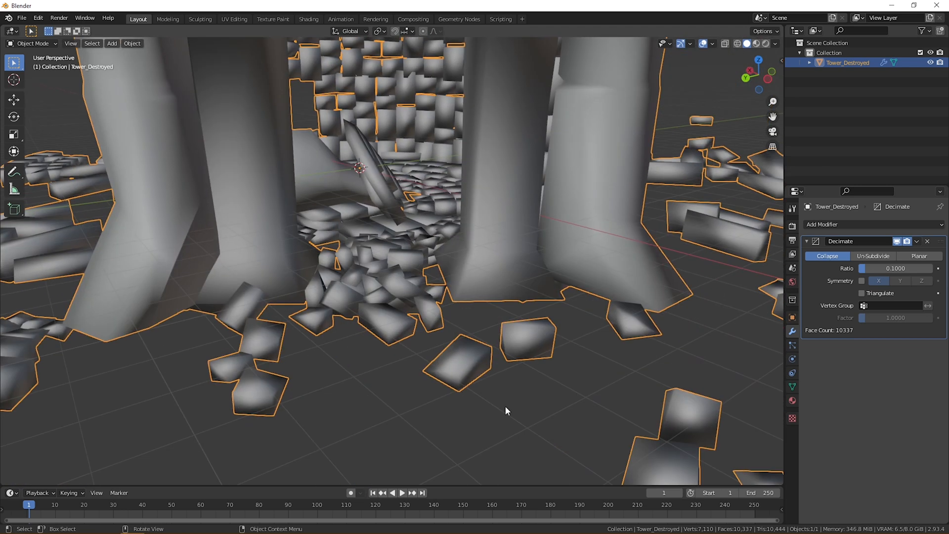
left_click_drag(506, 410, 376, 364)
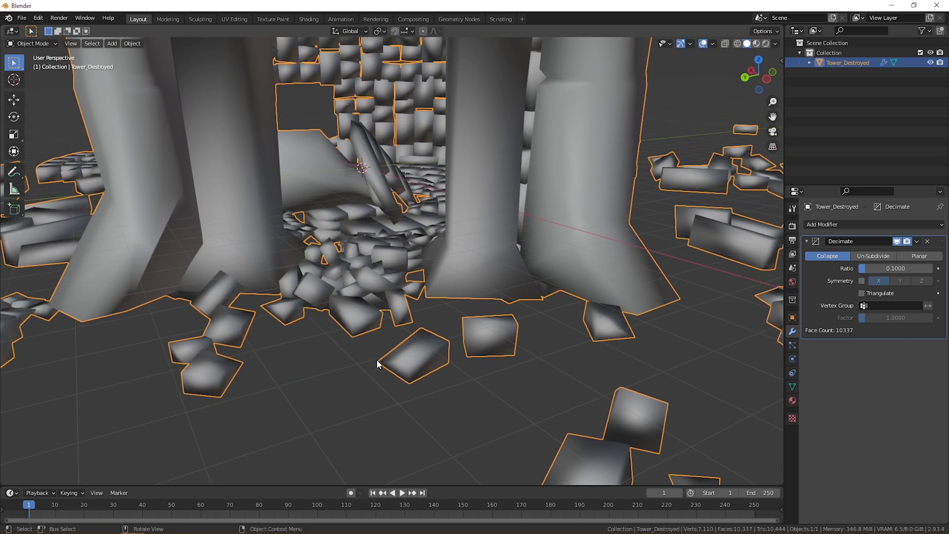
mouse_move(425, 292)
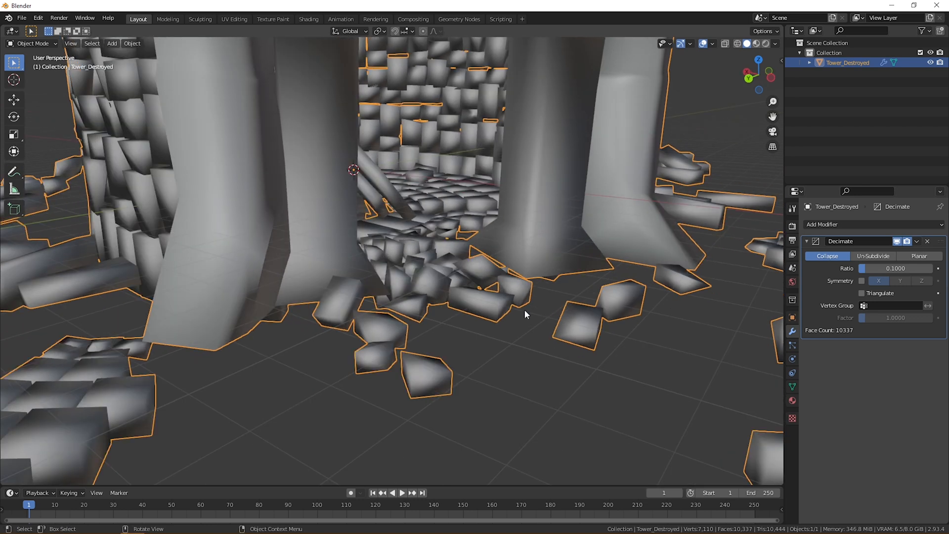
left_click_drag(525, 315, 864, 284)
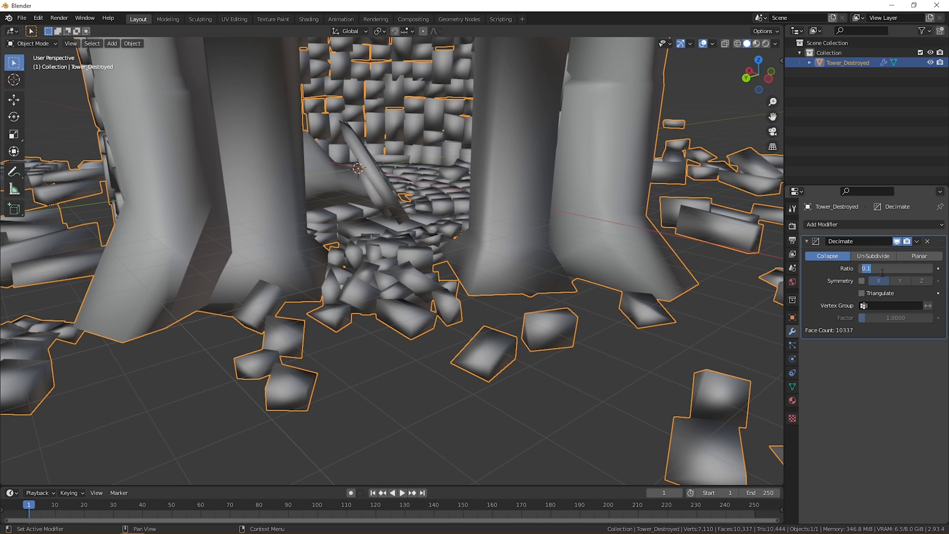
type("0.3")
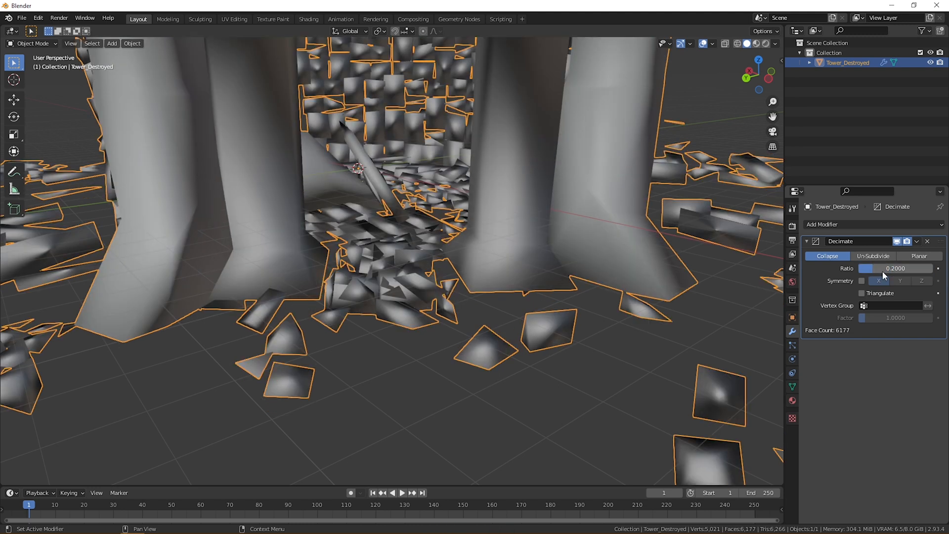
left_click(896, 268)
type("0.5")
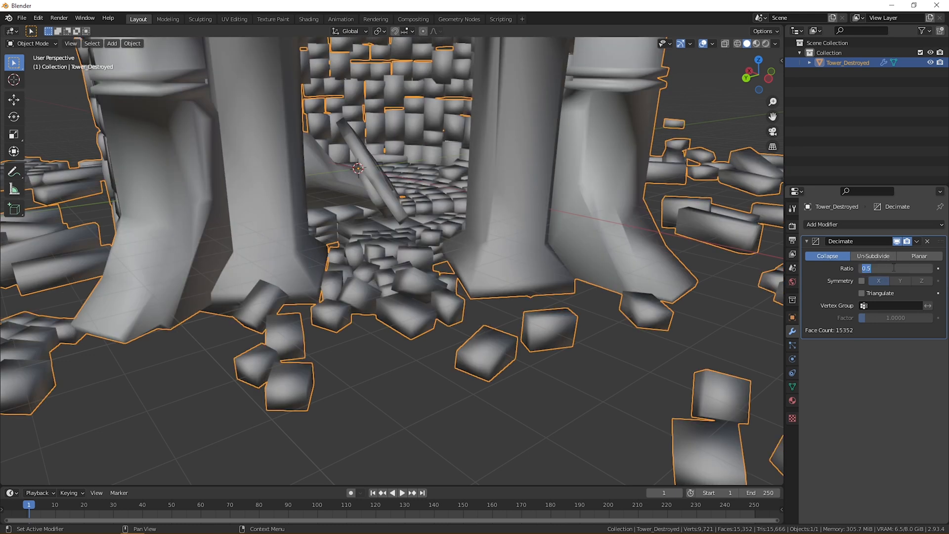
left_click_drag(890, 268, 878, 268)
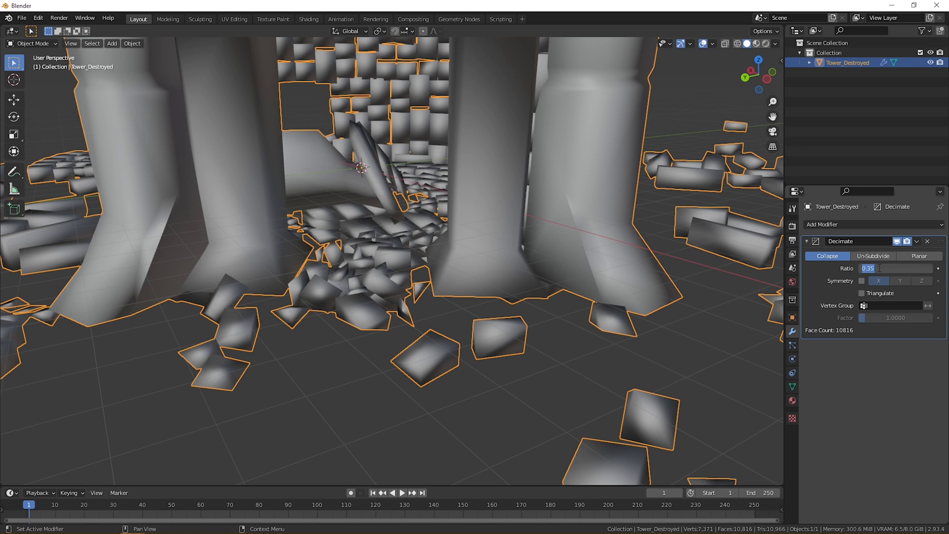
left_click_drag(890, 268, 902, 268)
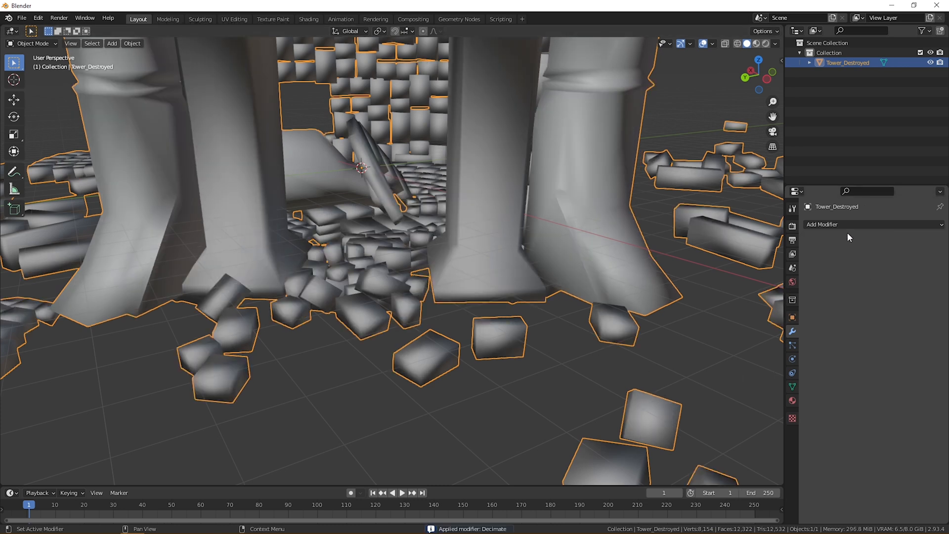
Add a third Decimate modifier with ratio 0.4 for the rough collision mesh
left_click(822, 225)
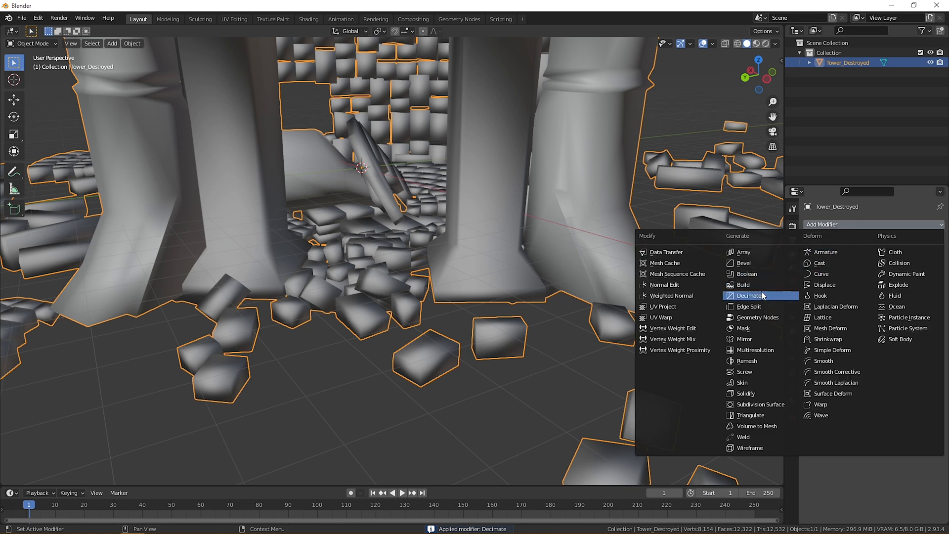
left_click(748, 296)
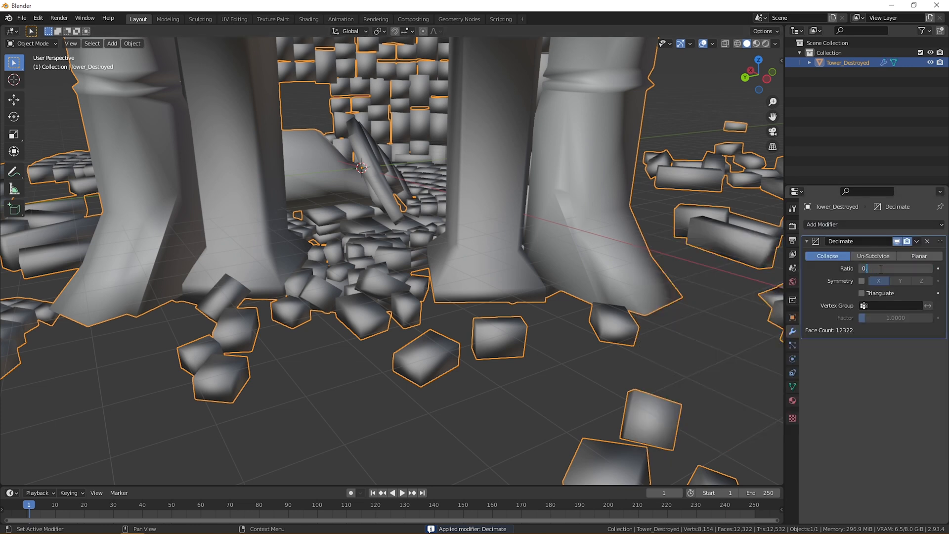
type("0.4")
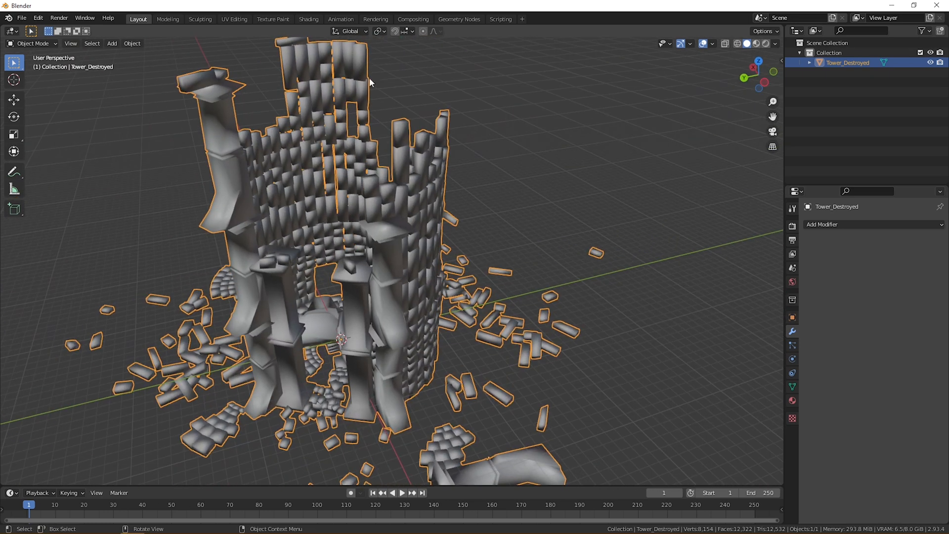
left_click_drag(371, 82, 492, 251)
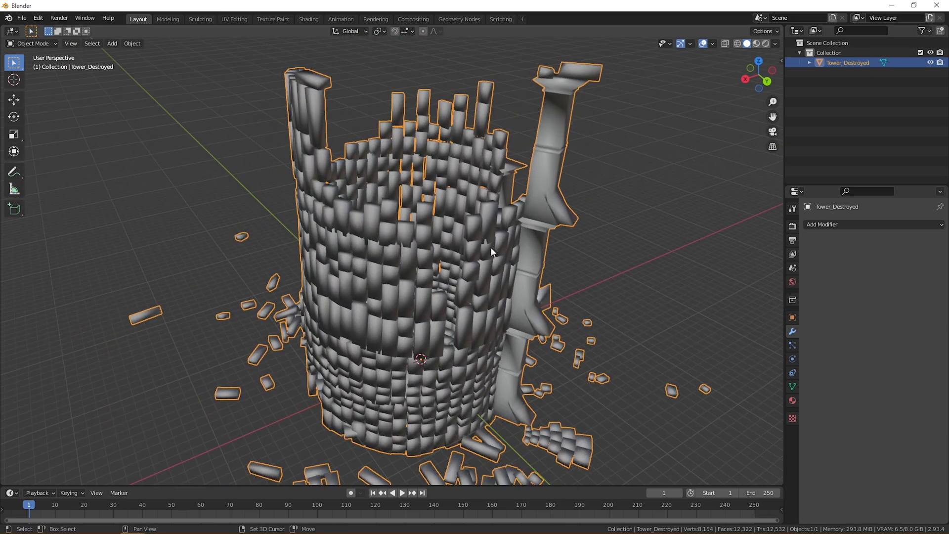
left_click_drag(490, 251, 425, 254)
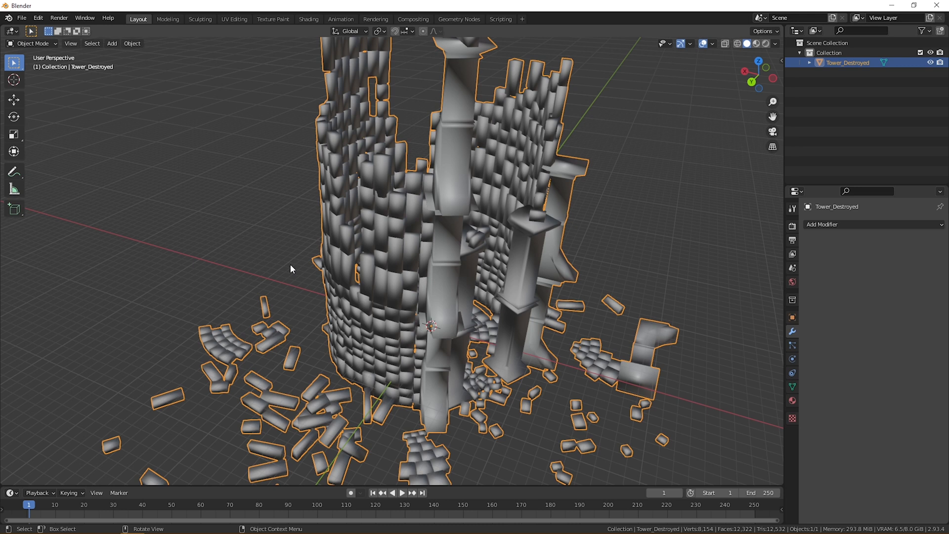
left_click_drag(291, 269, 427, 193)
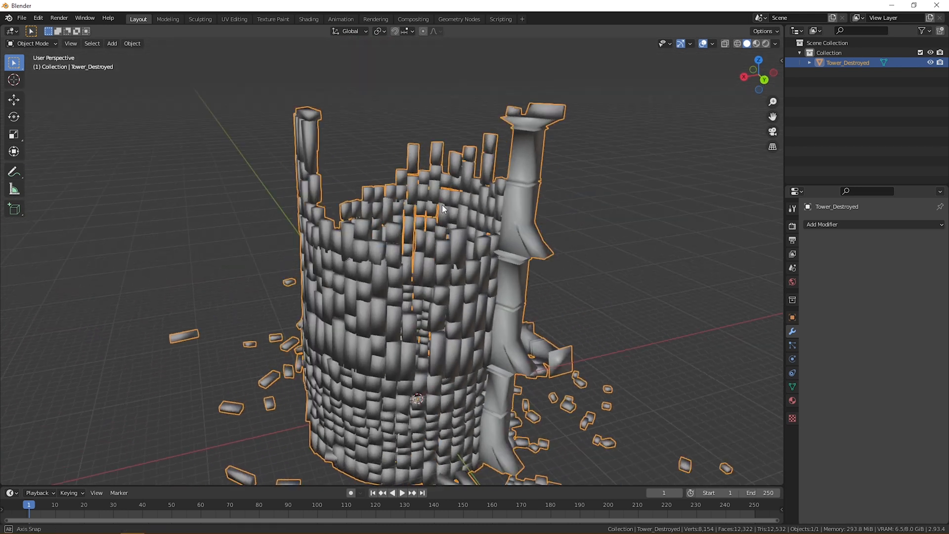
left_click_drag(442, 209, 376, 273)
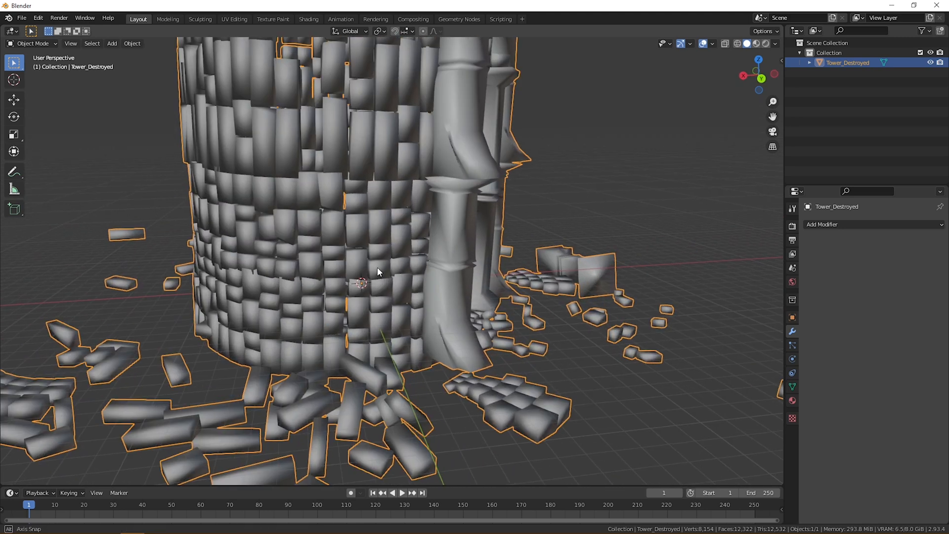
left_click_drag(375, 273, 521, 327)
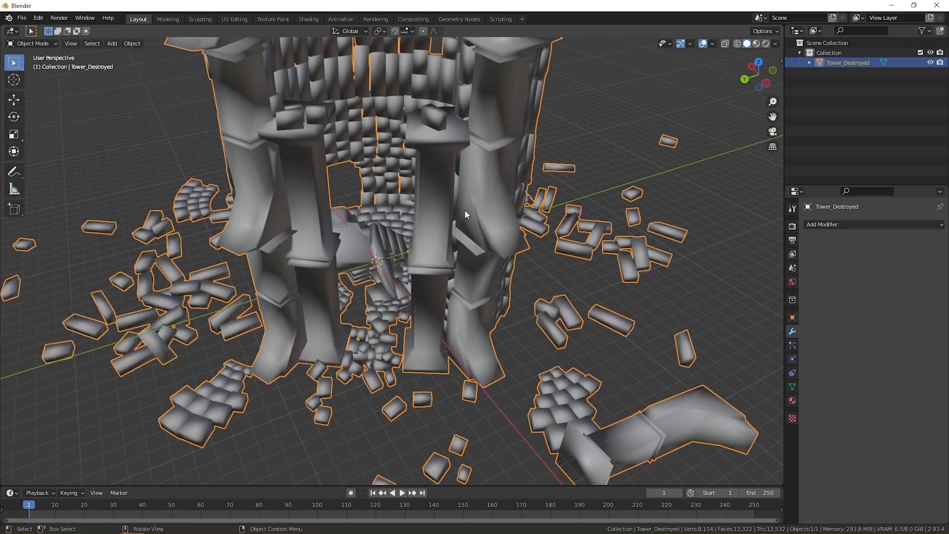
left_click_drag(466, 214, 349, 351)
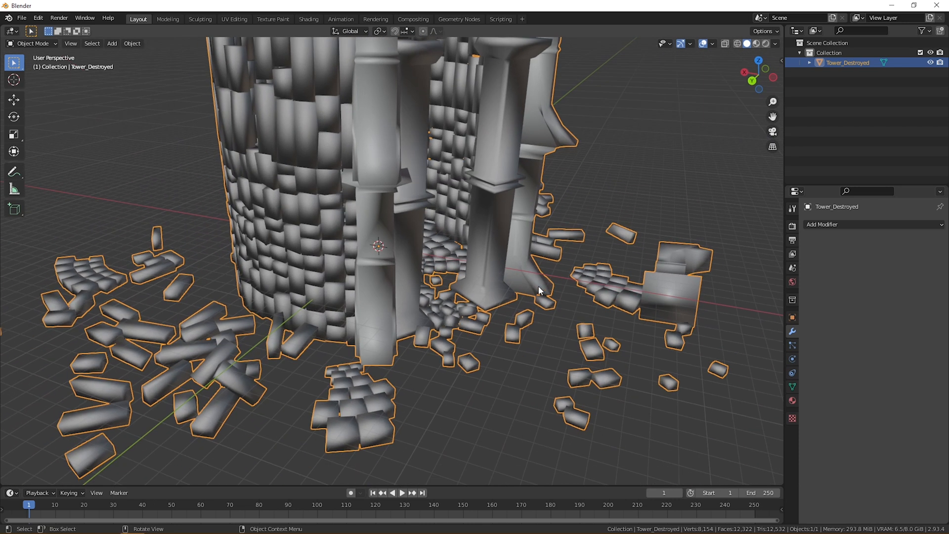
left_click_drag(539, 291, 465, 200)
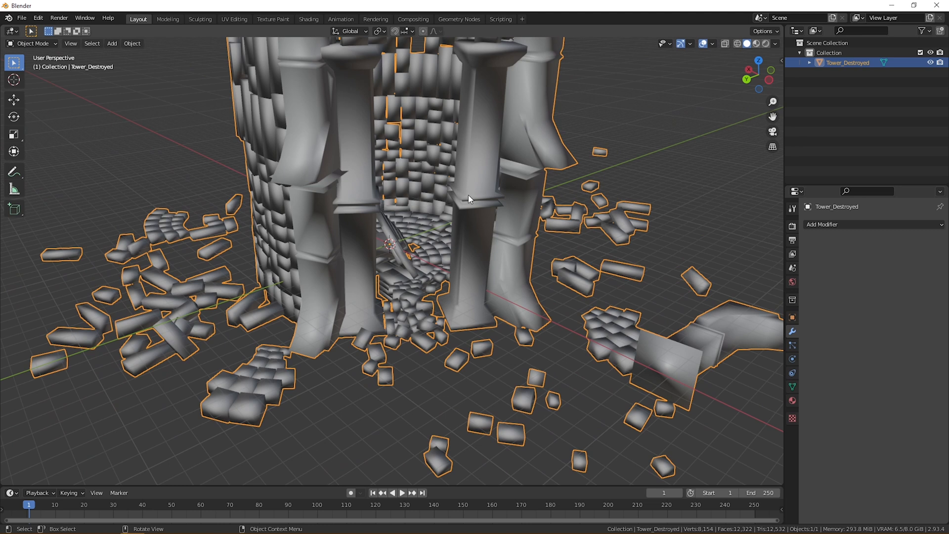
left_click_drag(469, 200, 387, 188)
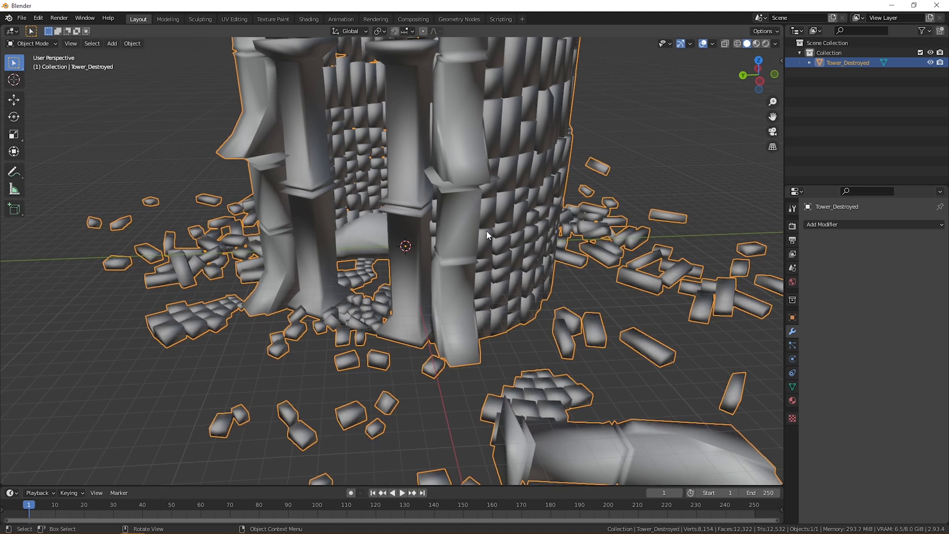
Export the decimated tower as Tower_Destroyed_UCX.fbx via File > Export > FBX
left_click(21, 17)
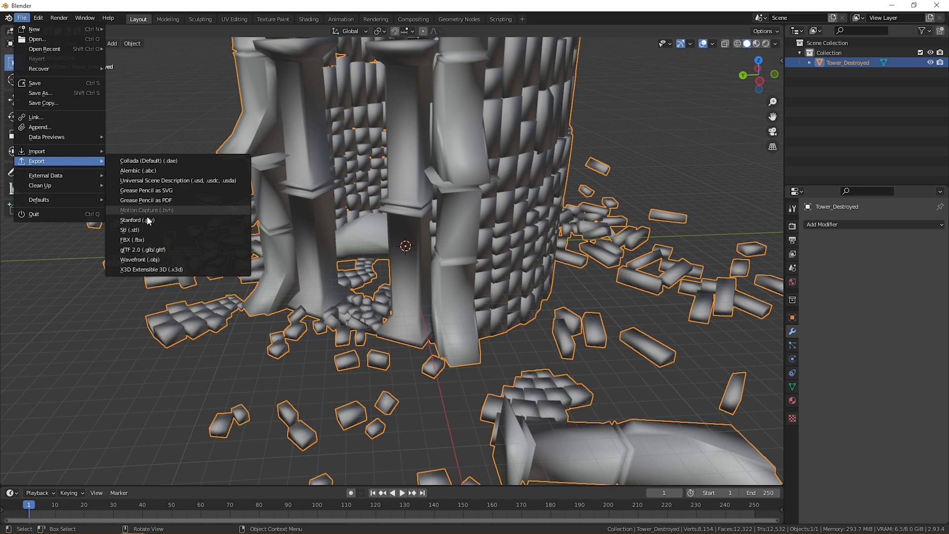
left_click(131, 239)
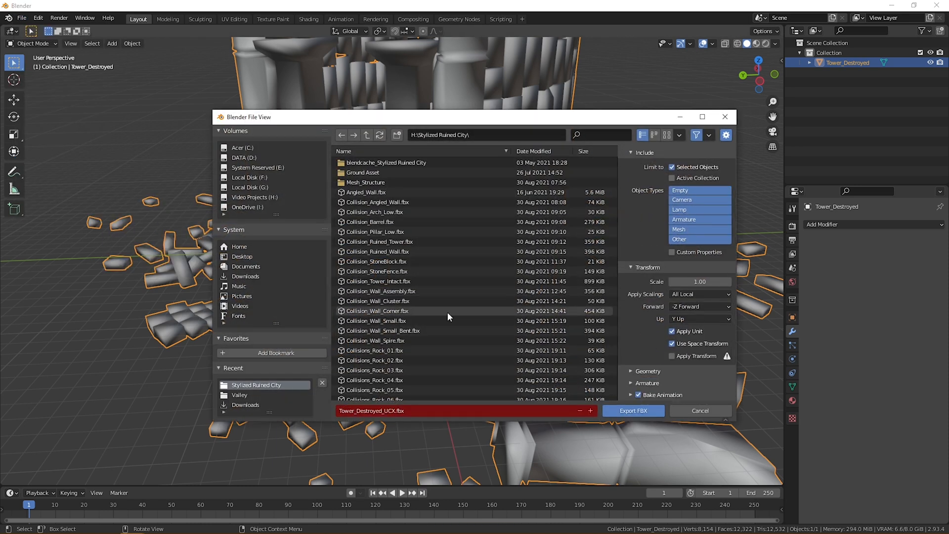
scroll("down", 3)
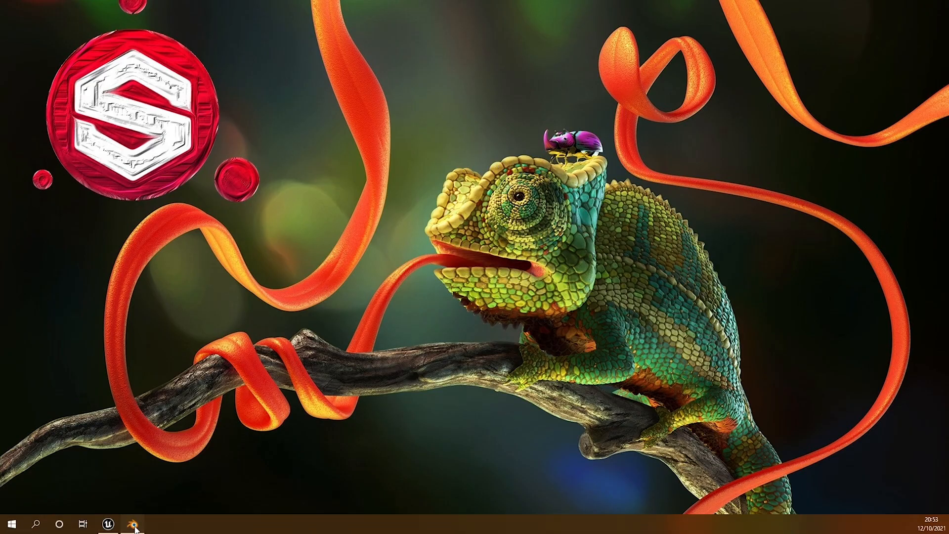
Return to Unreal and show the Mesh_Complex_Collisions folder with UCX_Tower_Destroyed
left_click(127, 522)
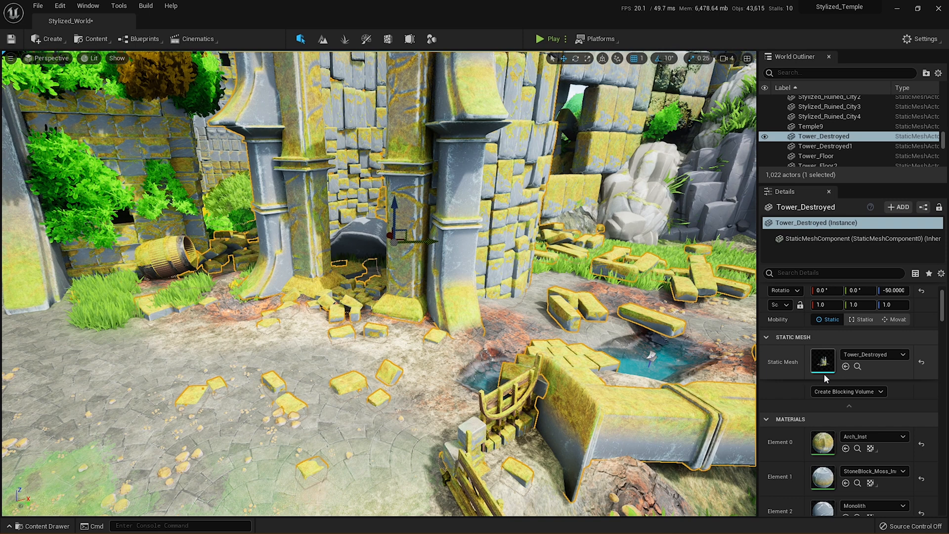
mouse_move(822, 361)
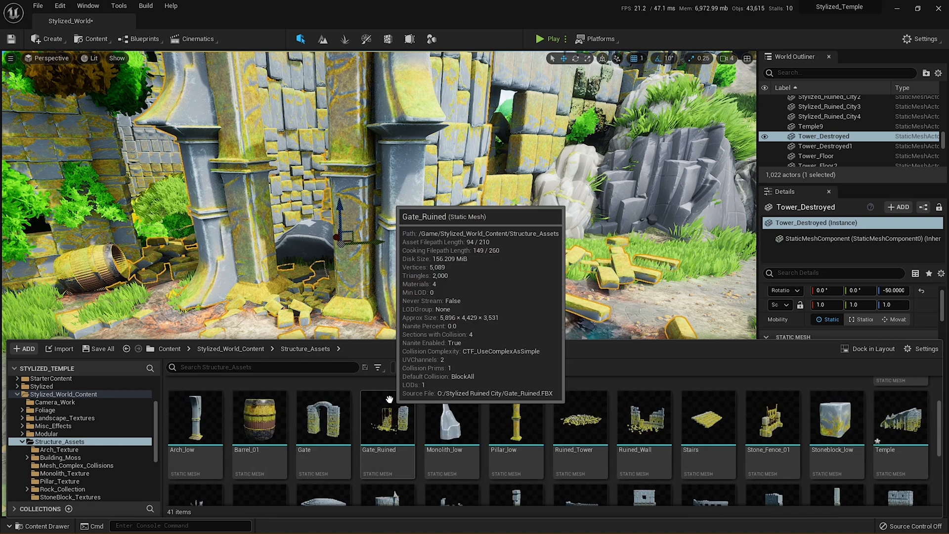
left_click(77, 465)
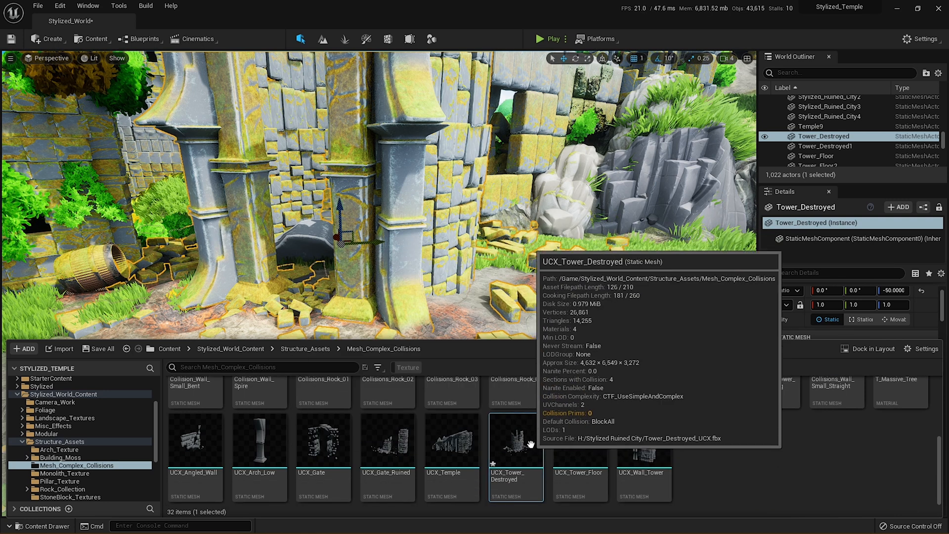
Reimport UCX_Tower_Destroyed from Tower_Destroyed_UCX.fbx via Reimport With New File, accepting matched materials
right_click(515, 439)
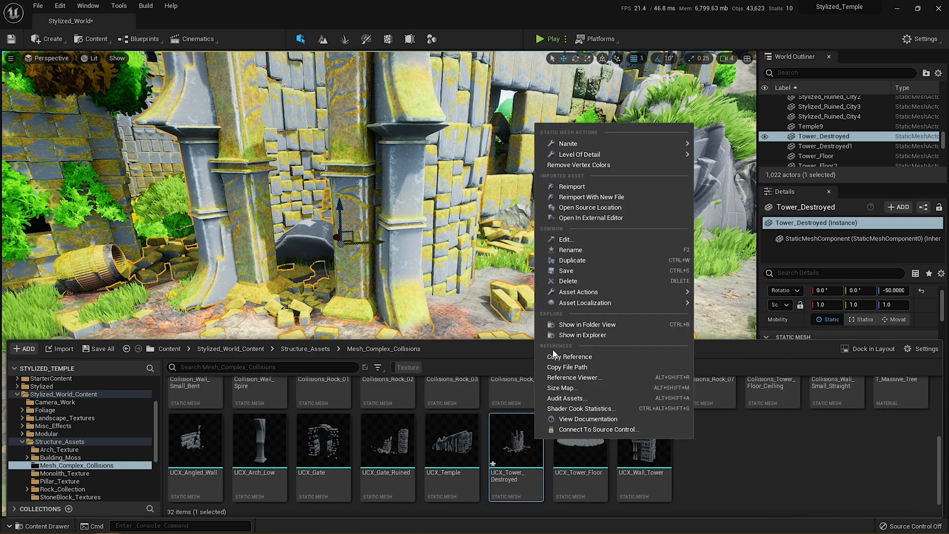
mouse_move(590, 207)
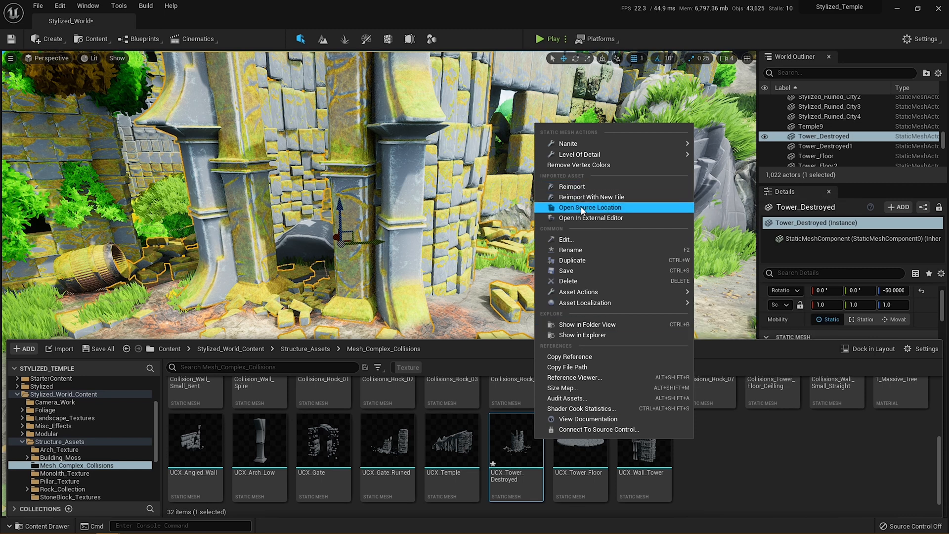
left_click(590, 206)
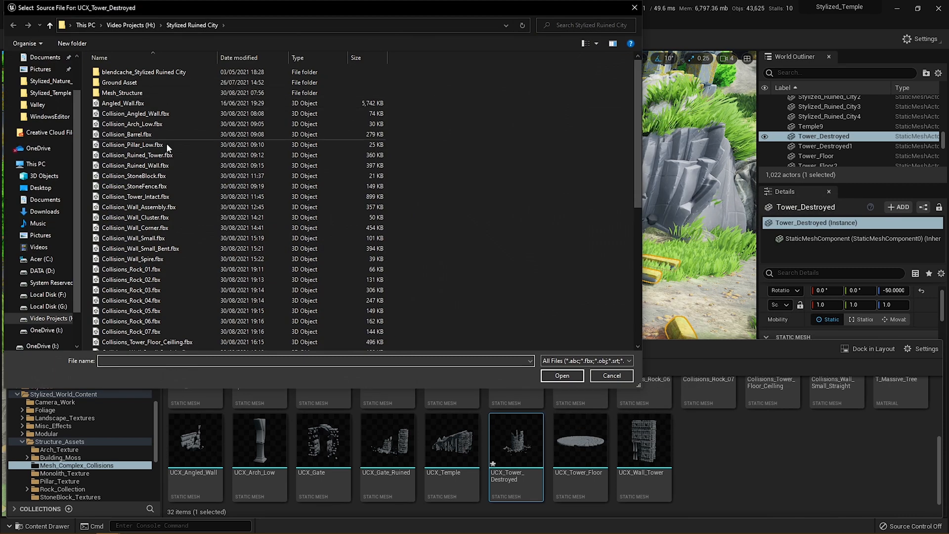
scroll("down", 3)
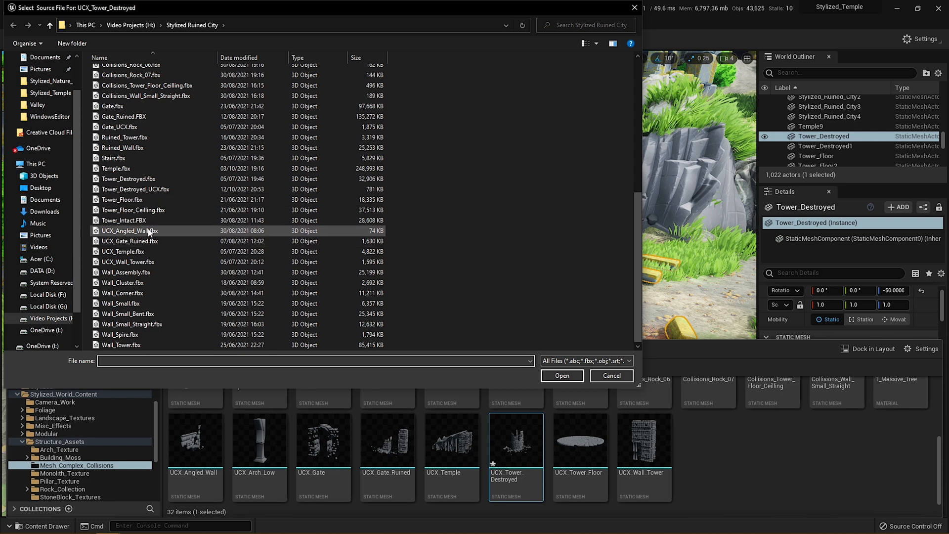
left_click(134, 189)
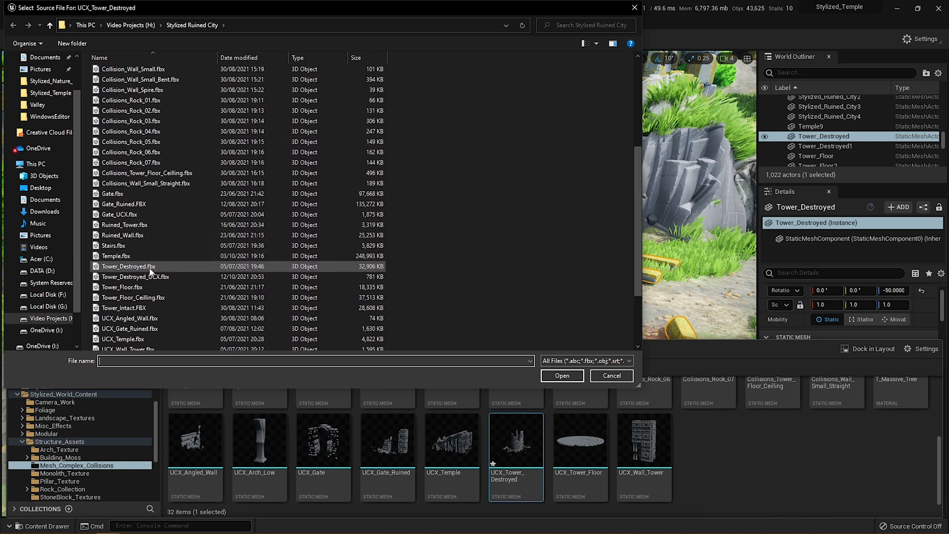
left_click(136, 277)
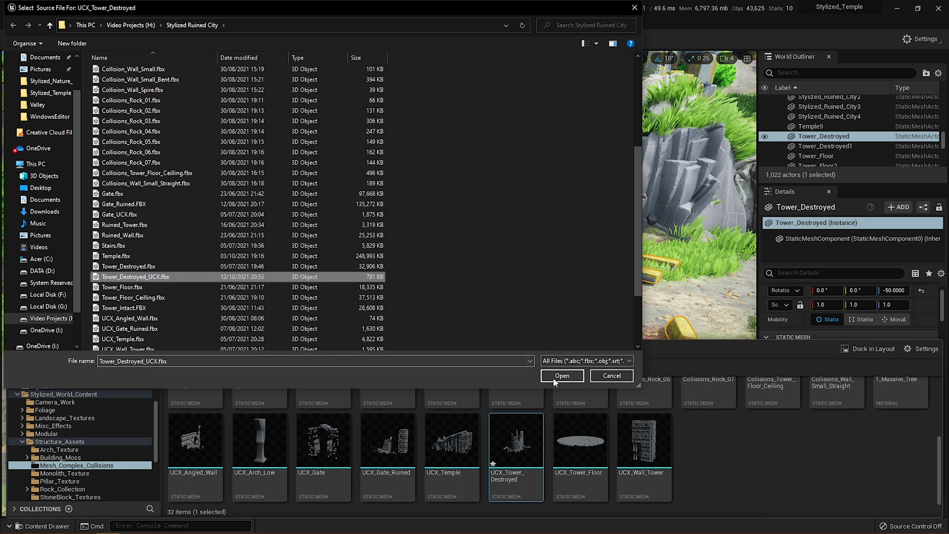
left_click(562, 375)
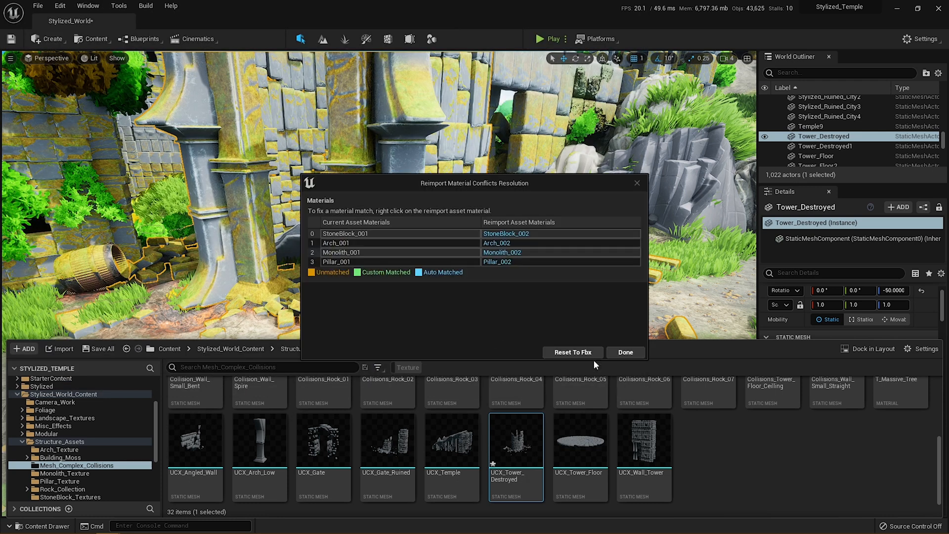
left_click(624, 352)
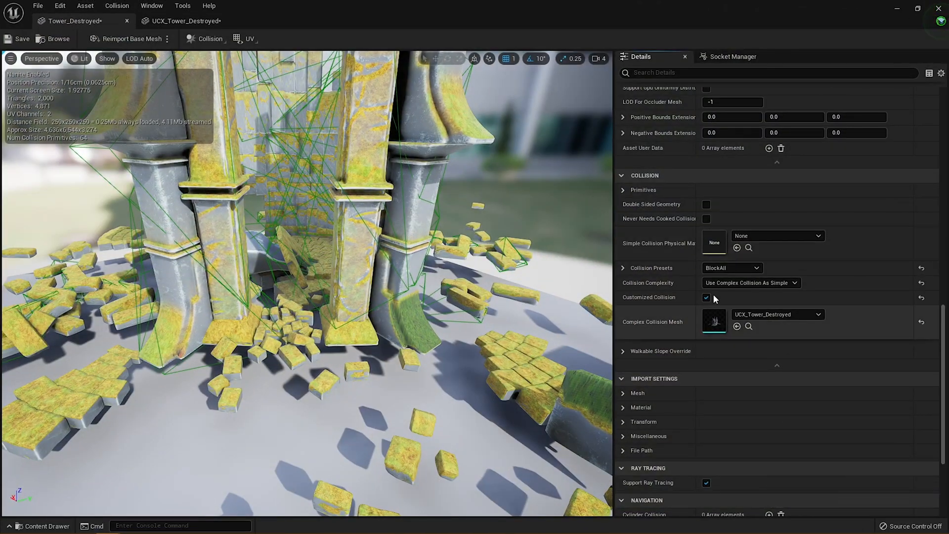
mouse_move(778, 315)
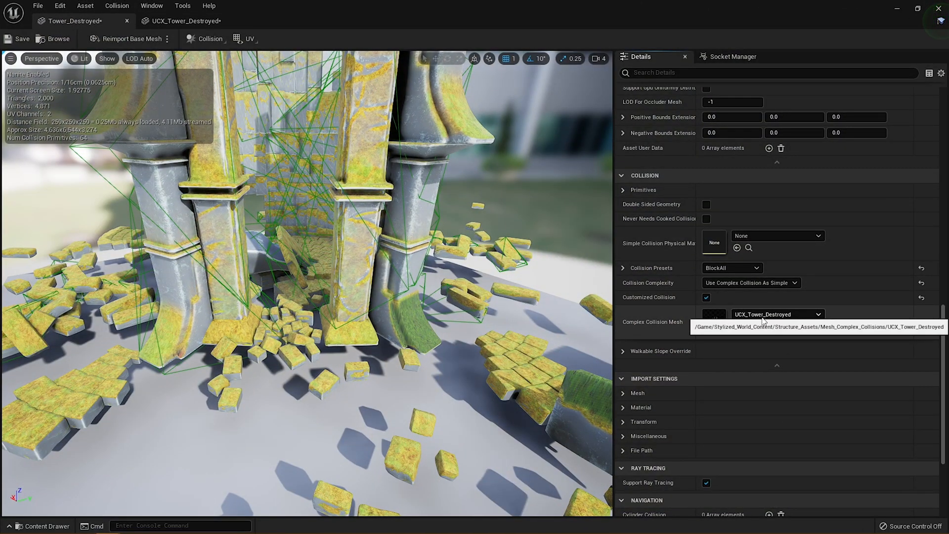
Clear the current complex collision mesh and keep Use Complex Collision As Simple
left_click(736, 327)
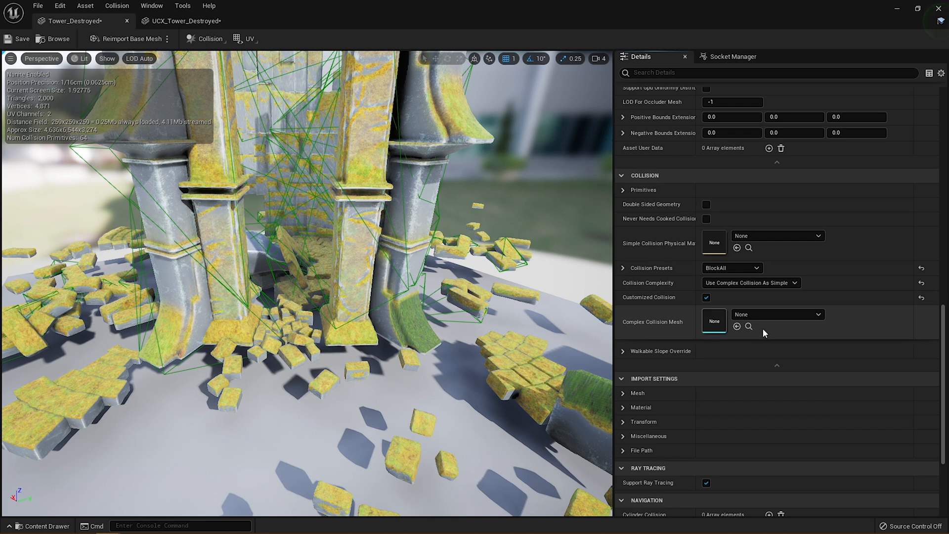
left_click(751, 283)
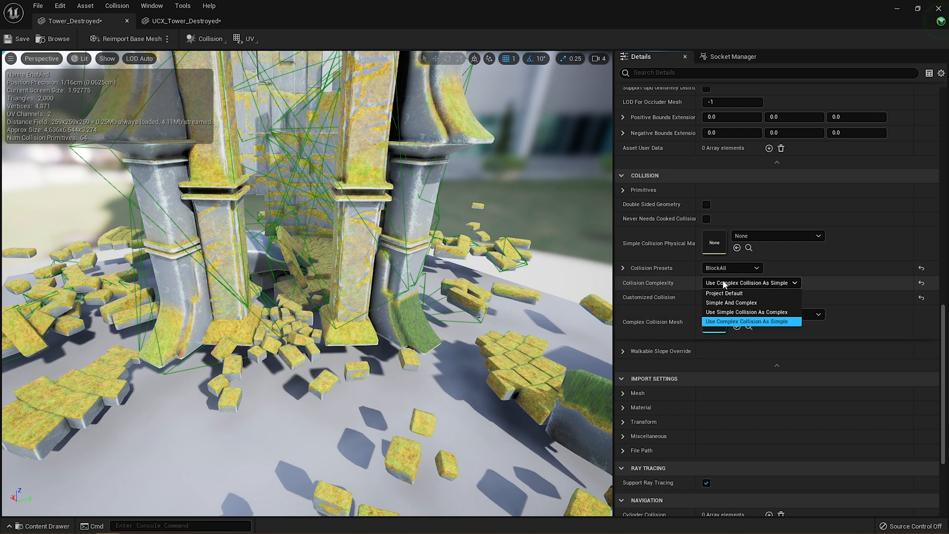
left_click(750, 321)
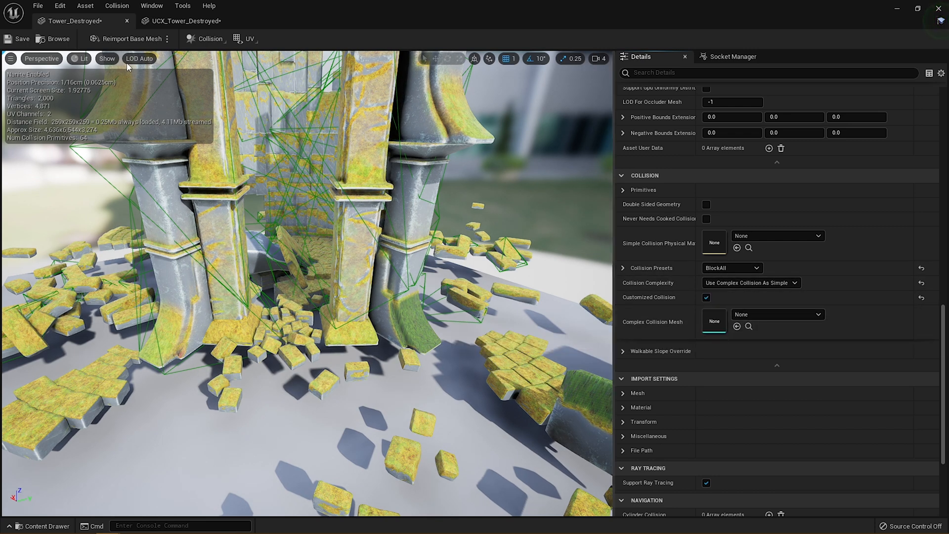
Assign UCX_Tower_Destroyed as Tower_Destroyed's complex collision mesh from the asset picker
left_click(107, 58)
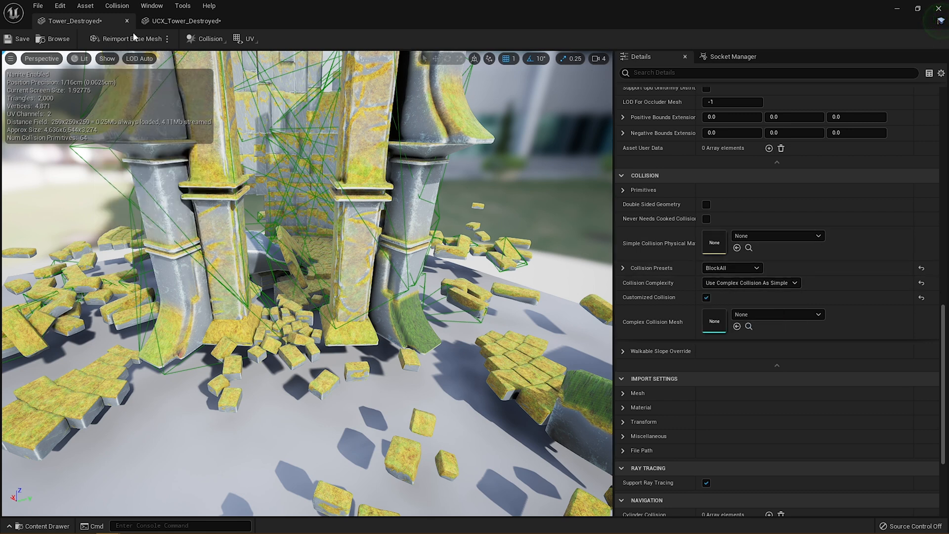
left_click(107, 59)
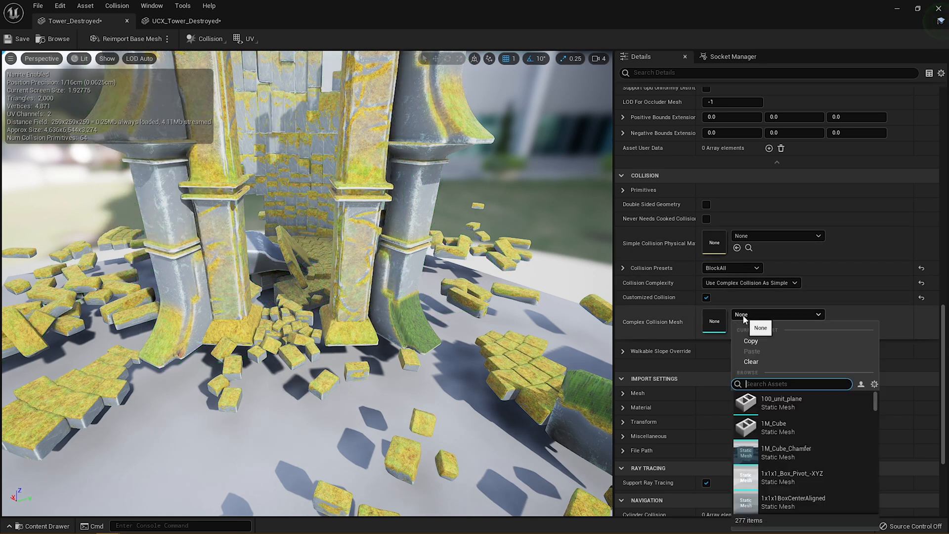
type("temple")
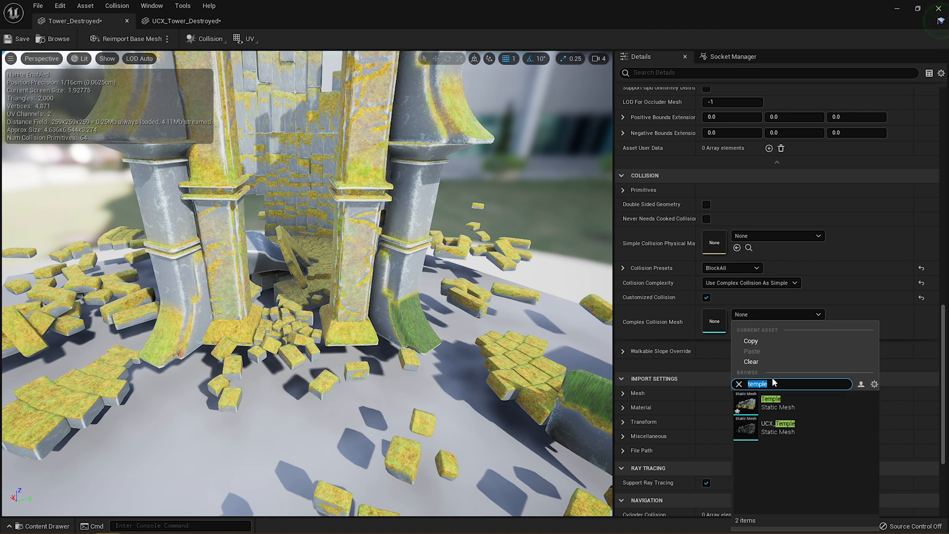
type("tower")
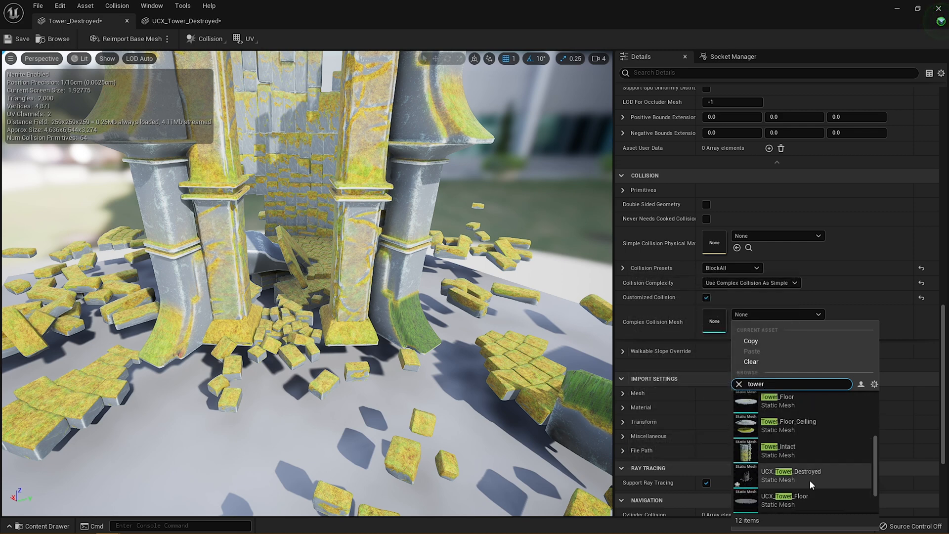
left_click(791, 476)
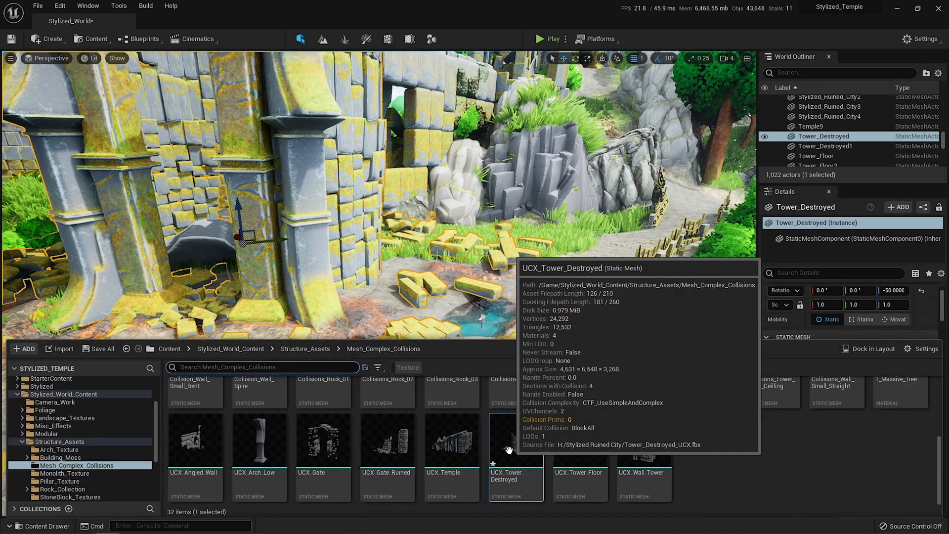
Play-test walking around the ruined tower, stop play and return to the Tower_Destroyed mesh editor
right_click(515, 442)
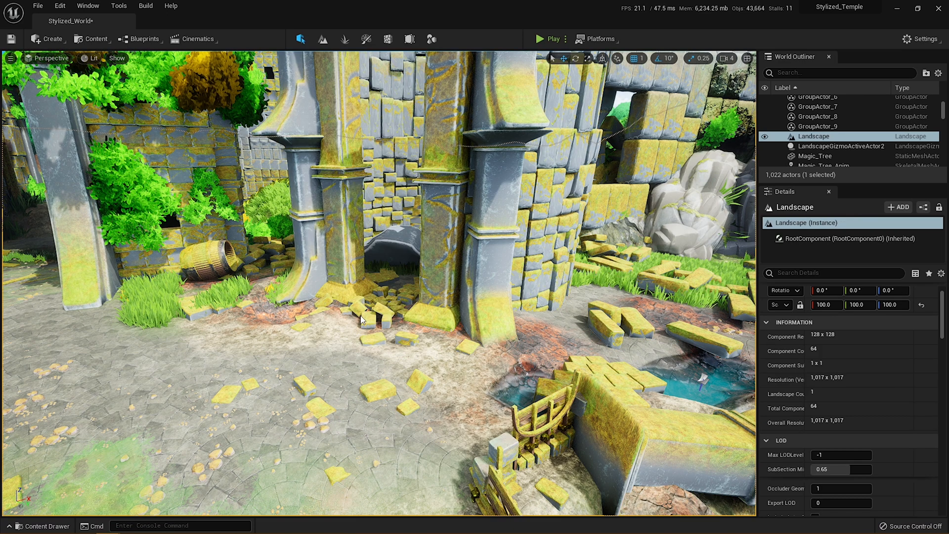
left_click(549, 39)
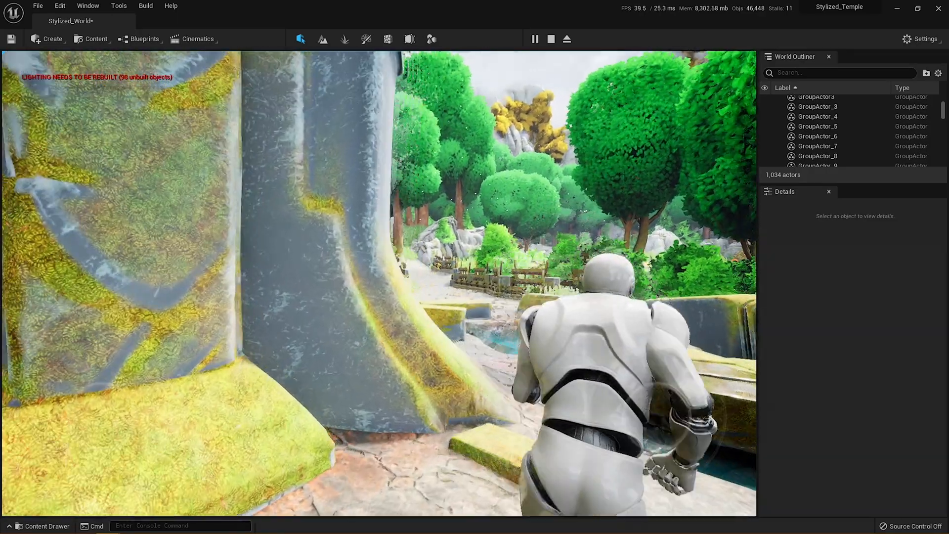
left_click(814, 136)
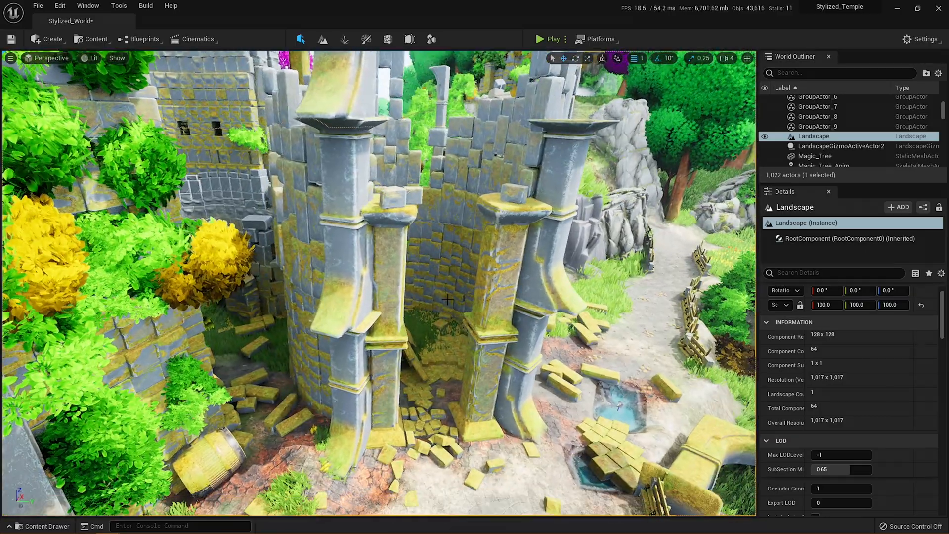
left_click(403, 336)
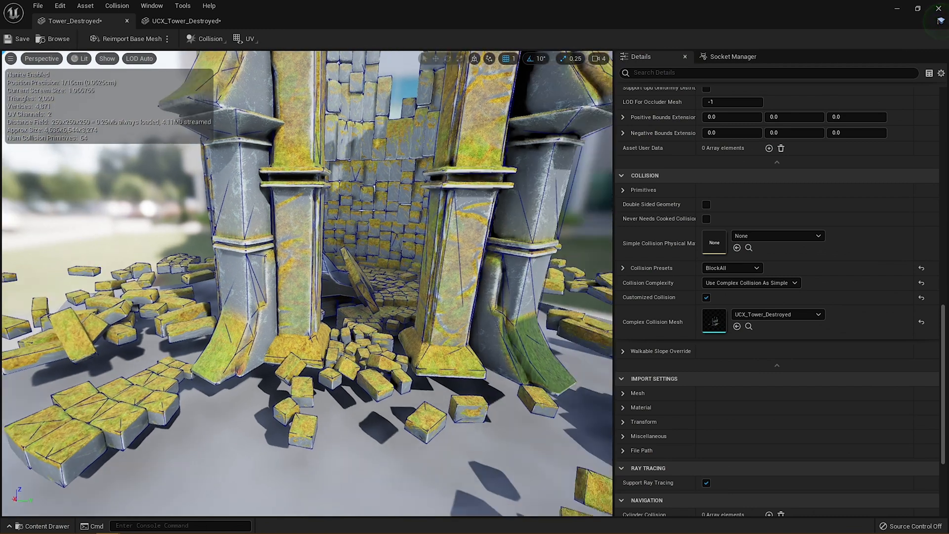
Tick Nanite Enabled on UCX_Tower_Destroyed and apply, dropping LOD 0 to 2,000 triangles
left_click(183, 21)
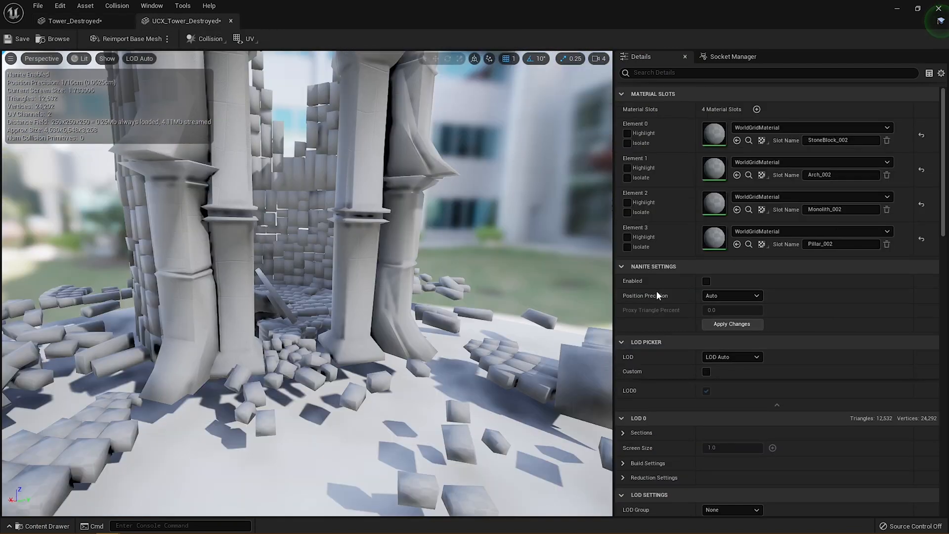
scroll("down", 3)
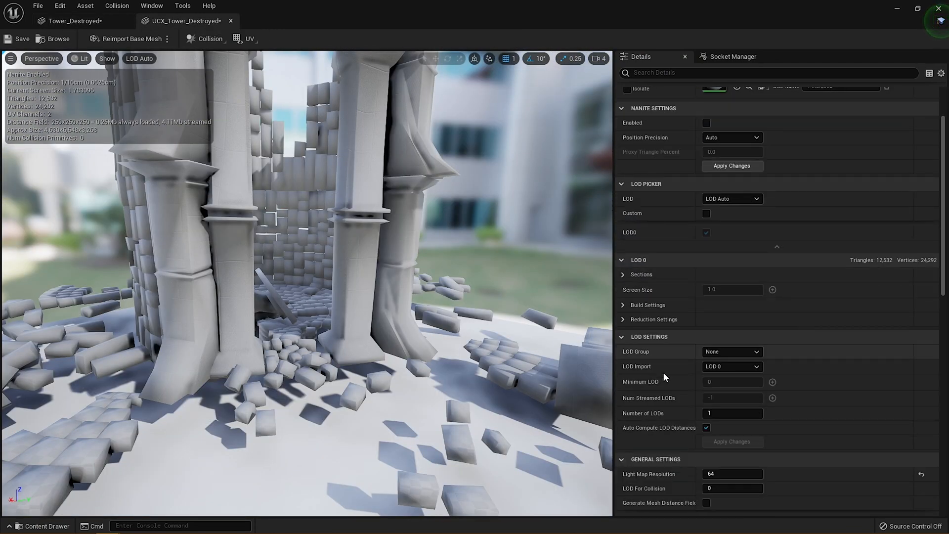
scroll("down", 3)
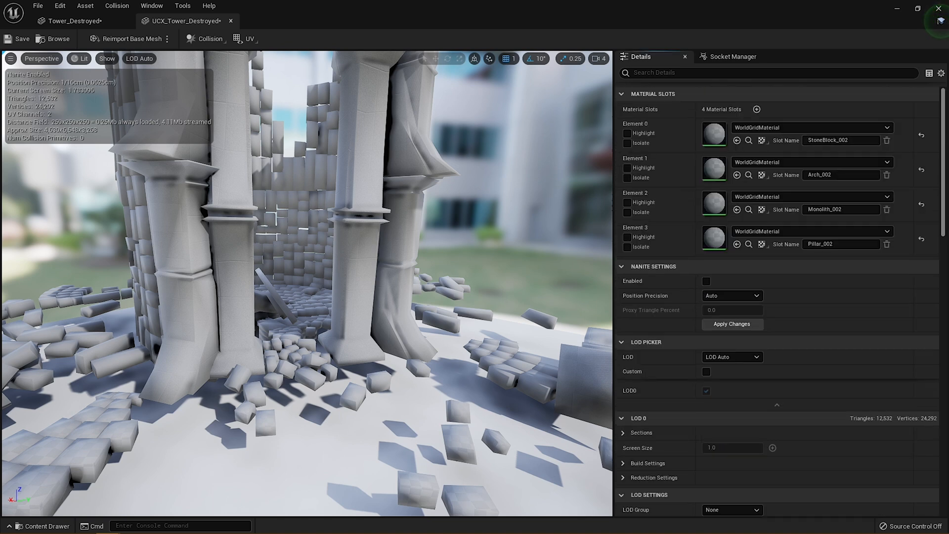
left_click(706, 281)
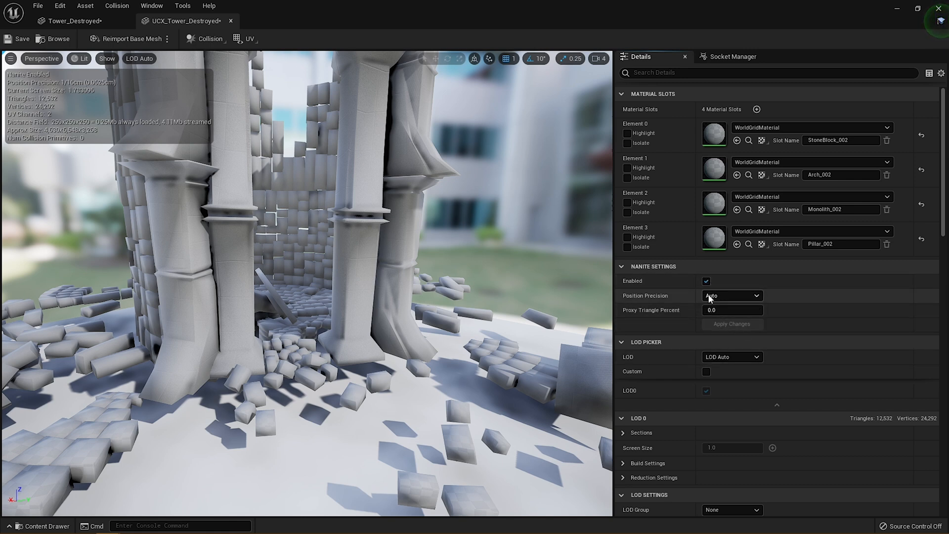
mouse_move(736, 305)
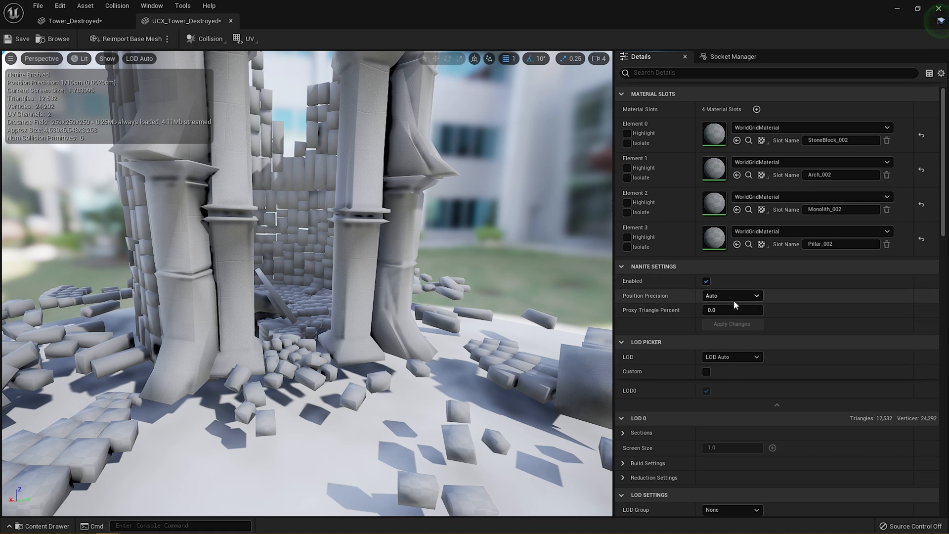
left_click(706, 280)
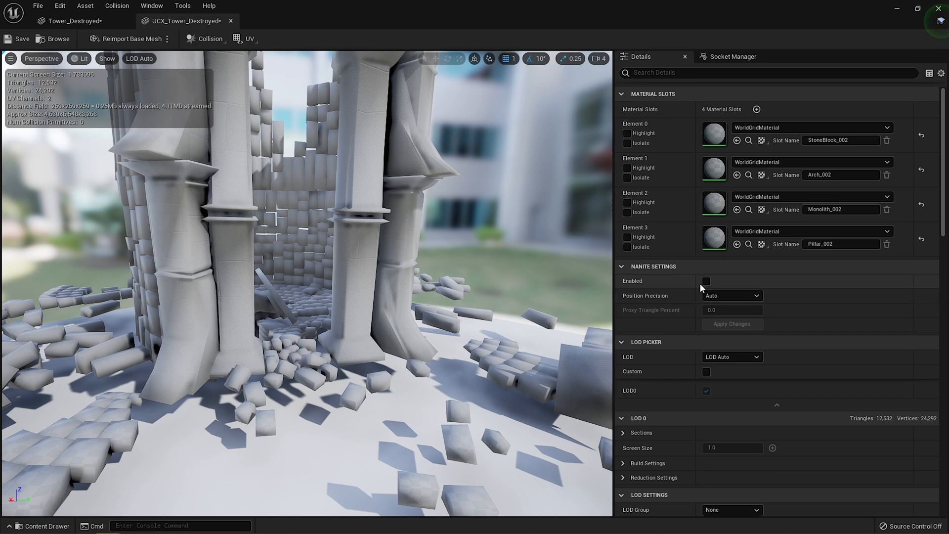
left_click(706, 281)
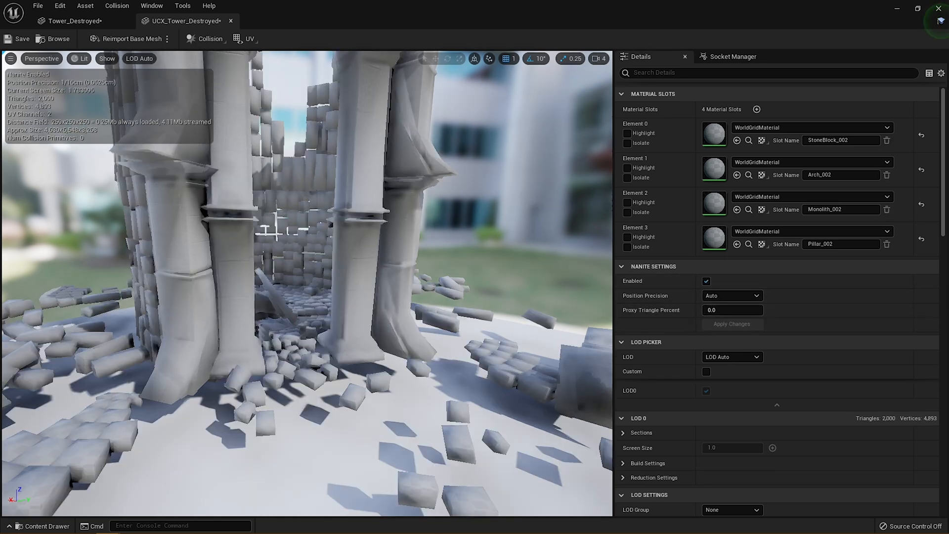